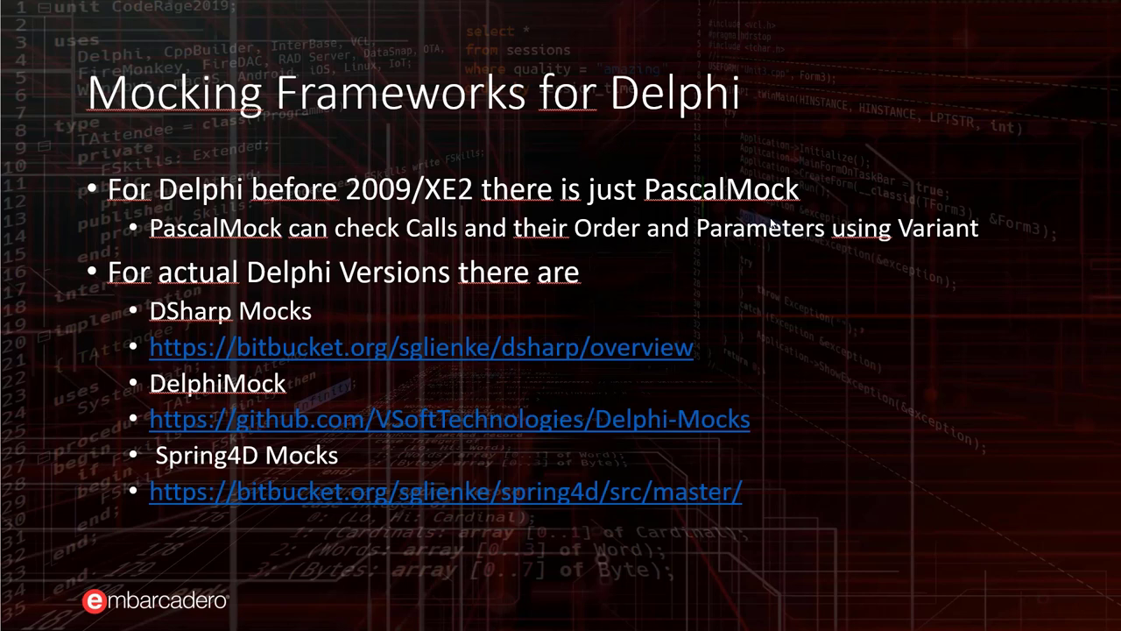
mouse_move(358, 304)
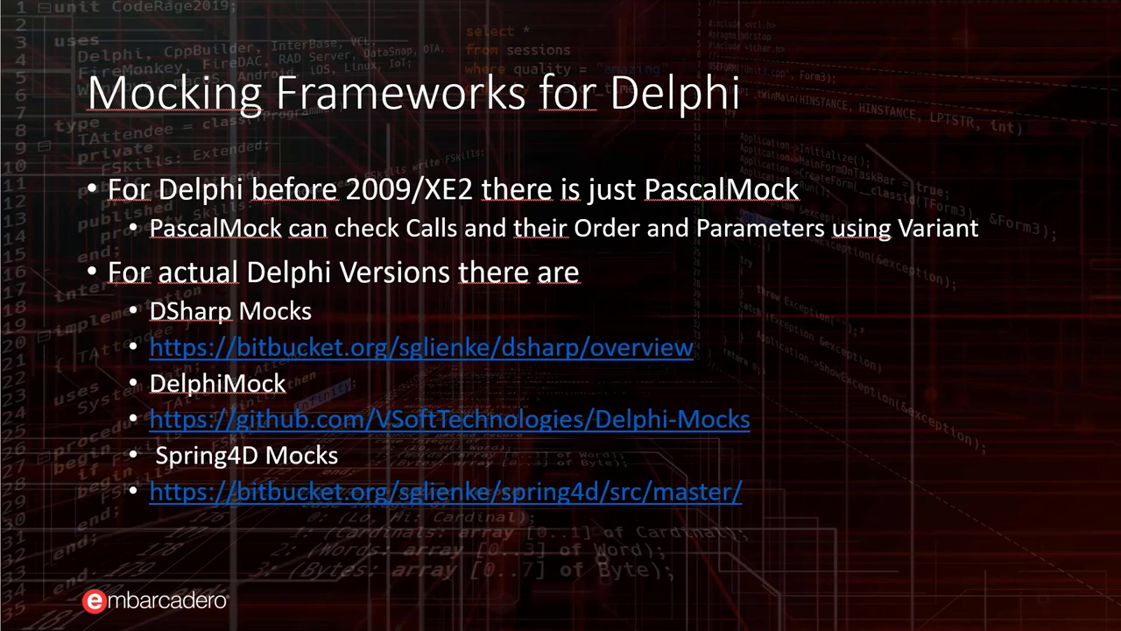
Highlight TShoppingBasket.Create's voucherCalculator parameter and jump to the Calculate implementation.
click(219, 382)
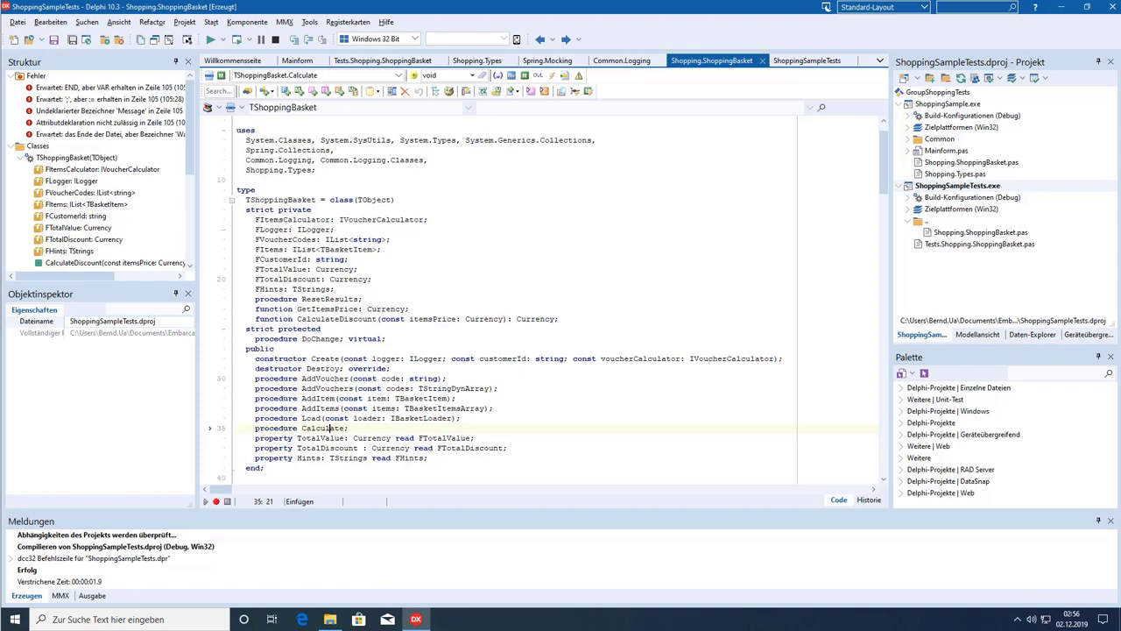
mouse_move(255, 209)
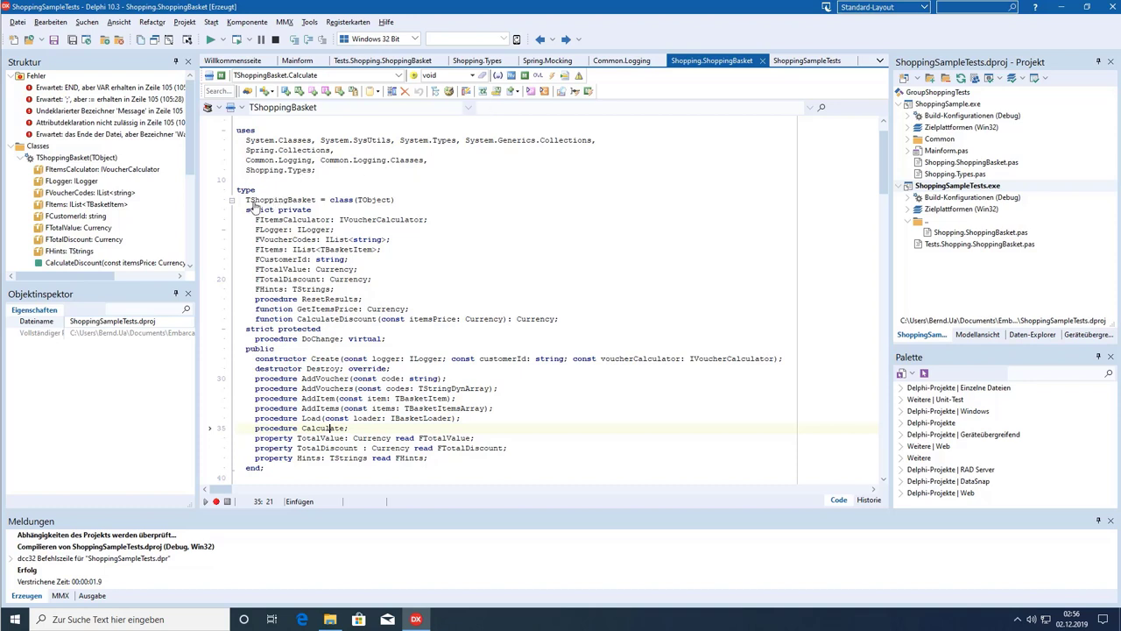
mouse_move(252, 209)
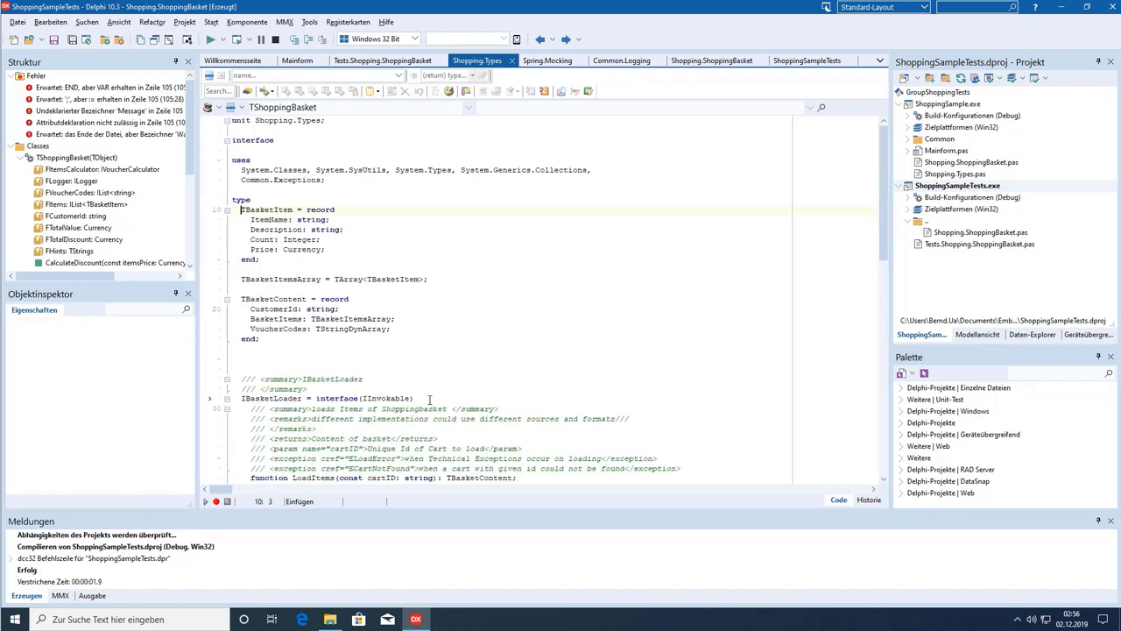
click(257, 229)
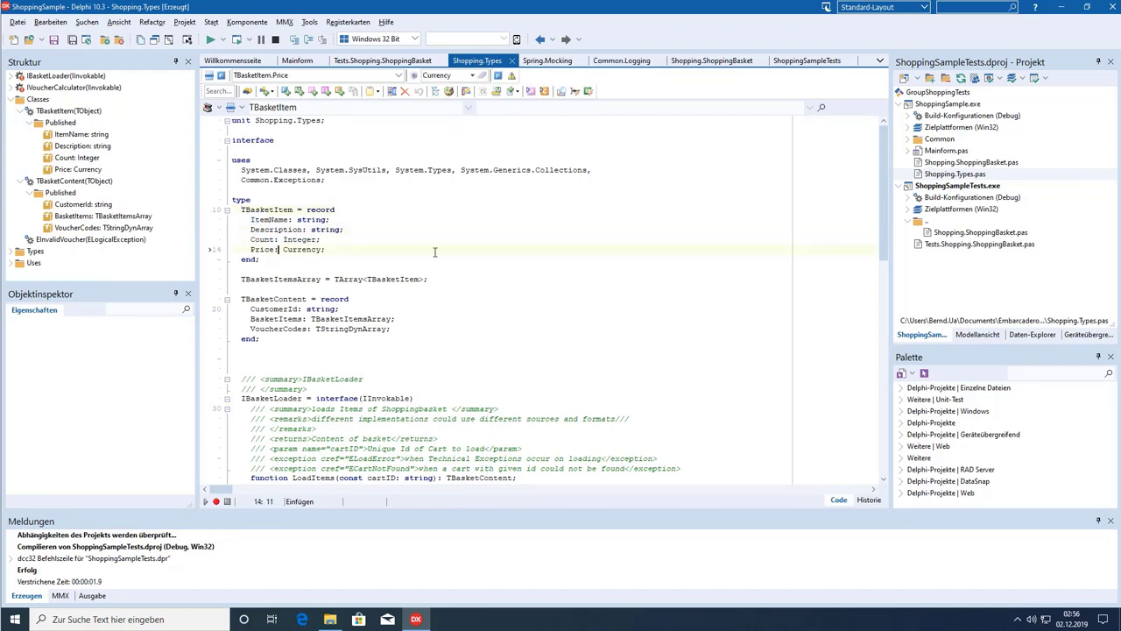
click(583, 61)
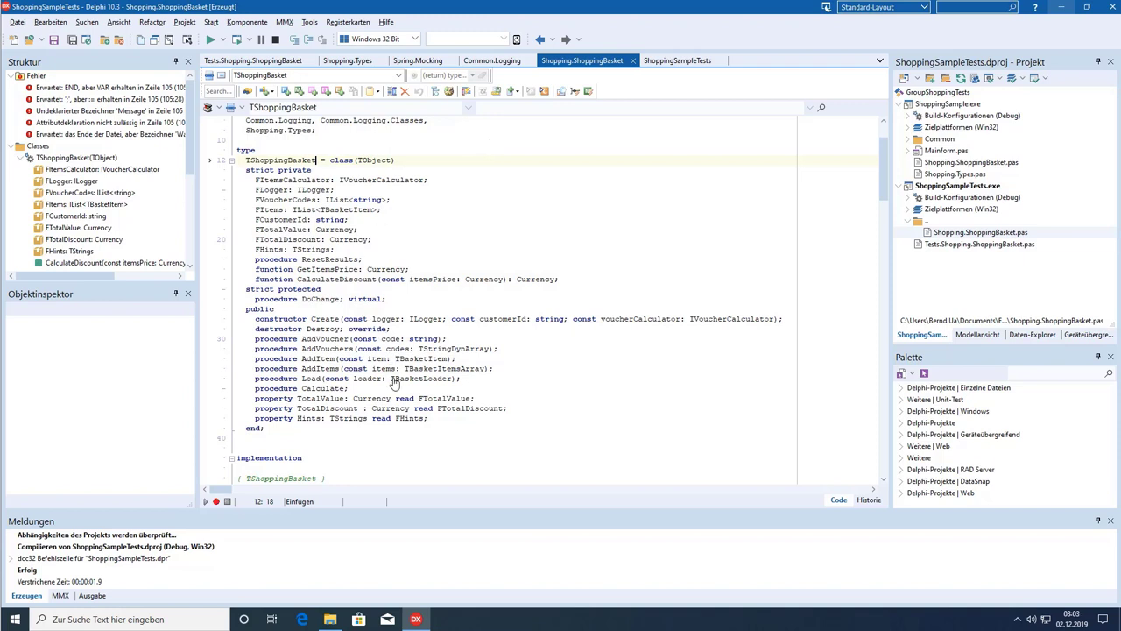
click(394, 378)
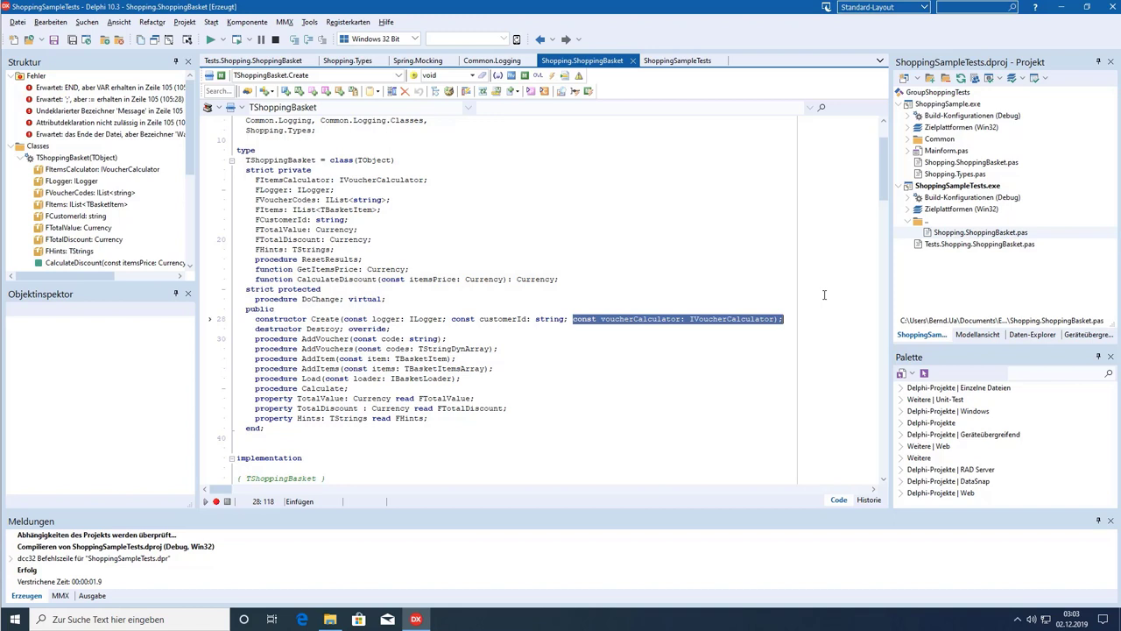
mouse_move(532, 259)
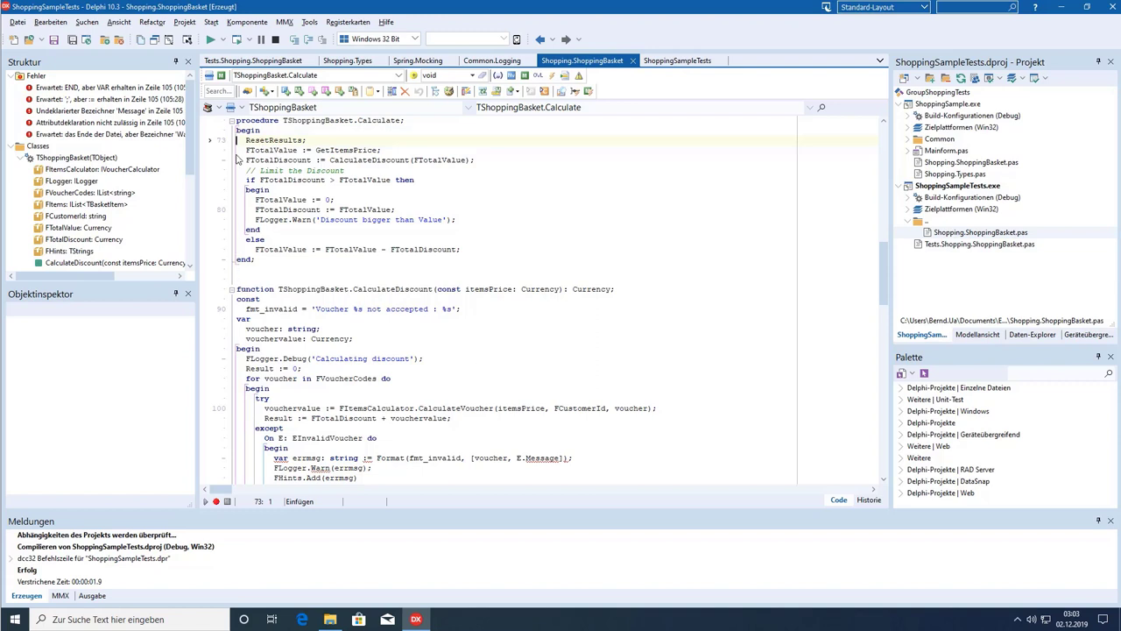
double_click(270, 150)
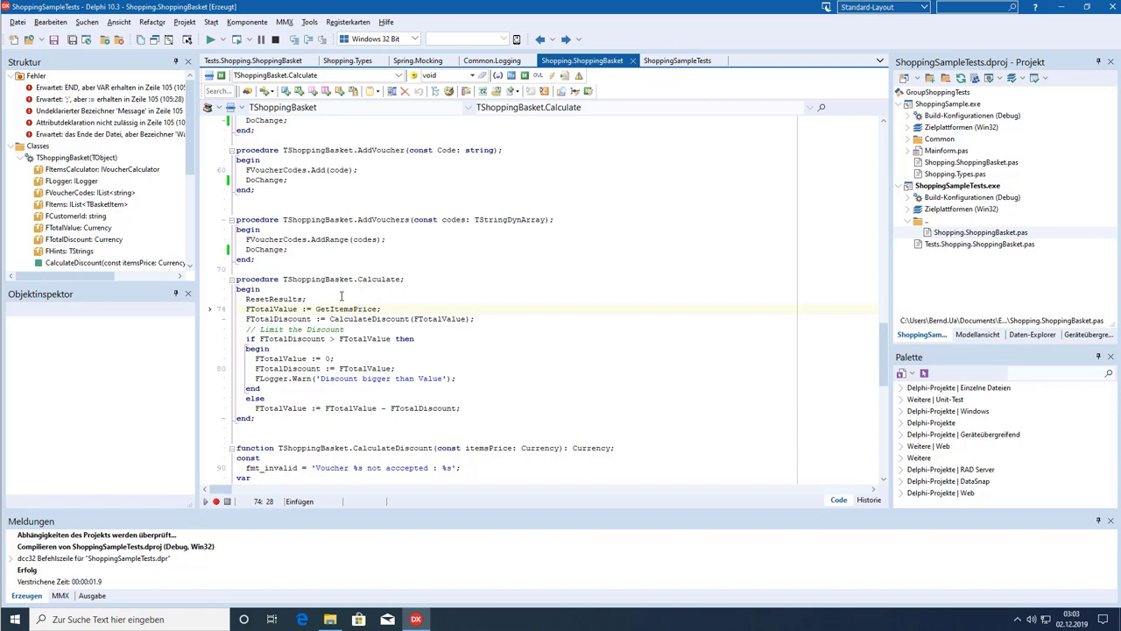
mouse_move(321, 320)
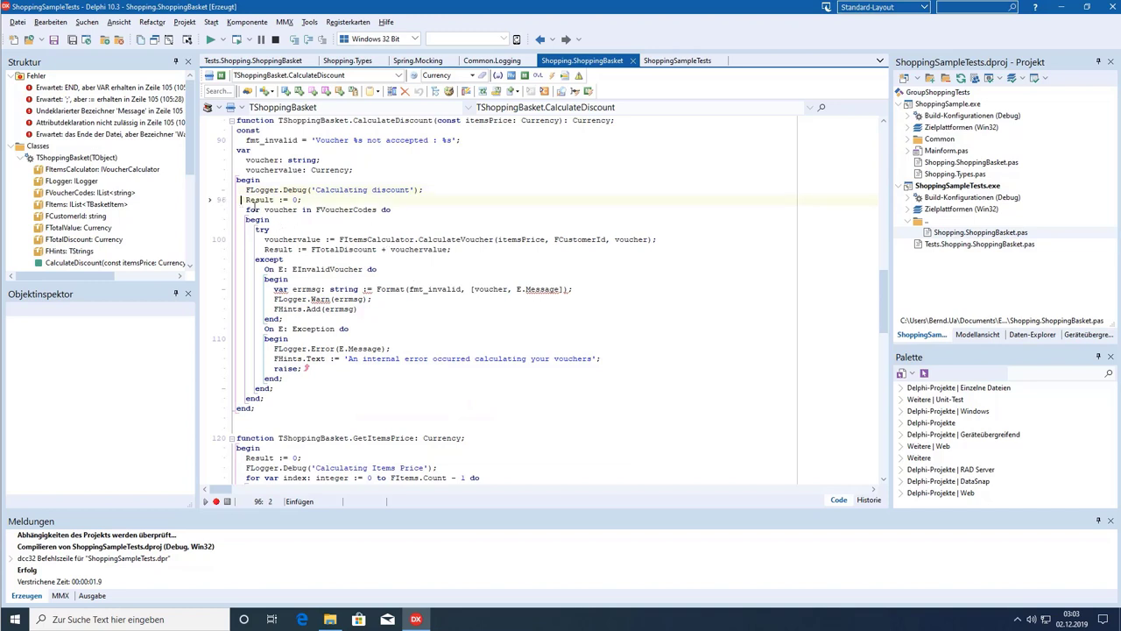
drag(245, 199, 289, 388)
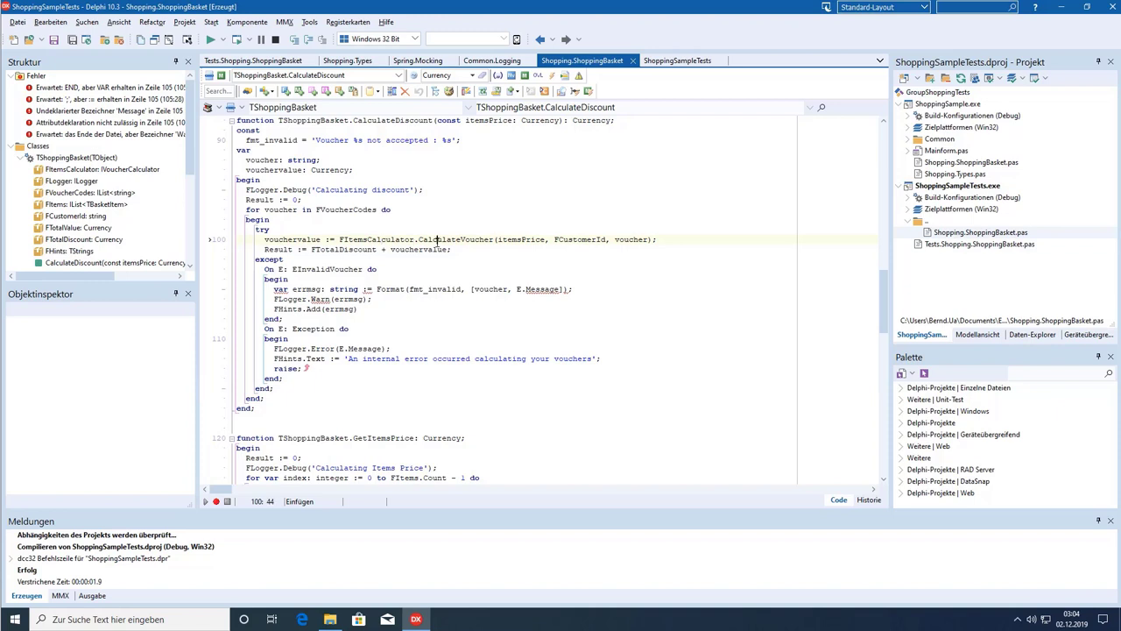
double_click(456, 239)
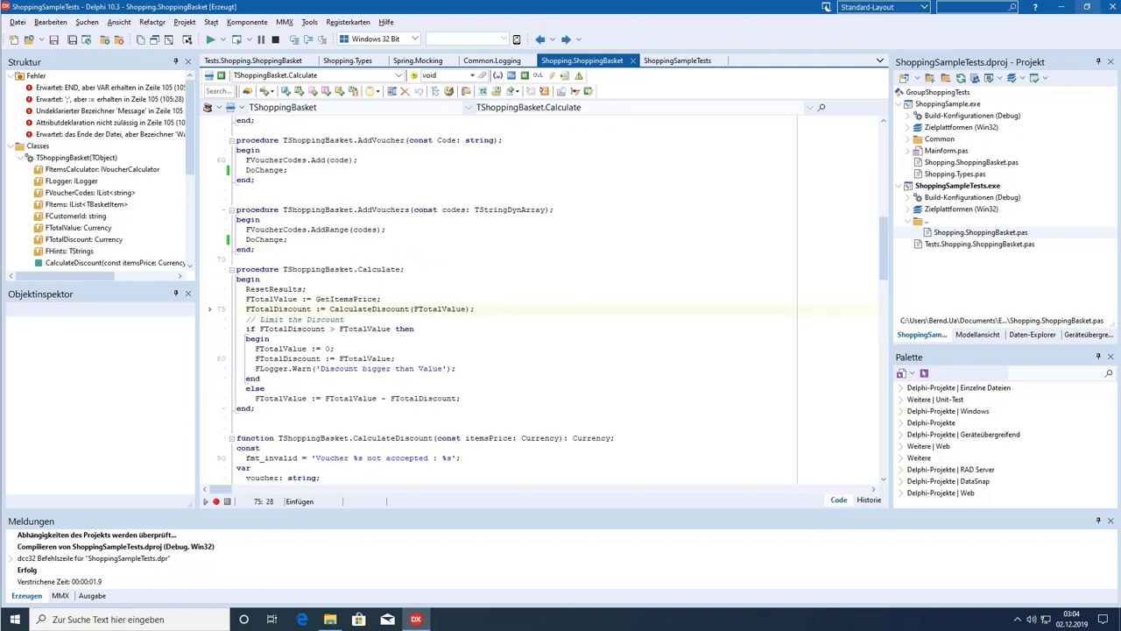
Select the FLogger.Warn 'Discount bigger than Value' line in Calculate.
click(254, 368)
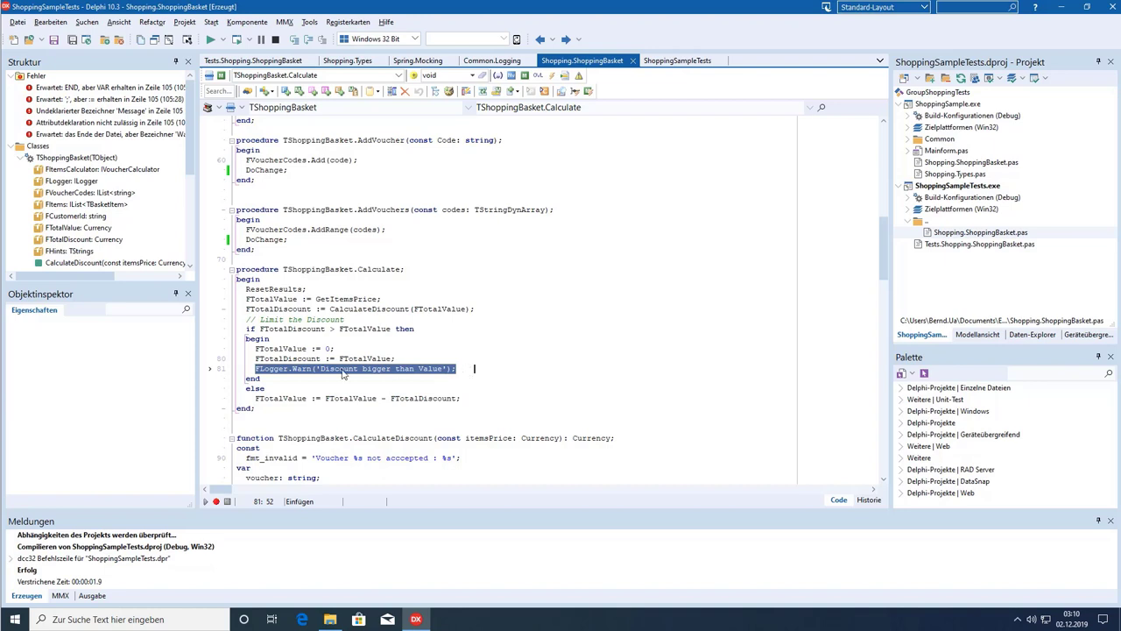
mouse_move(284, 373)
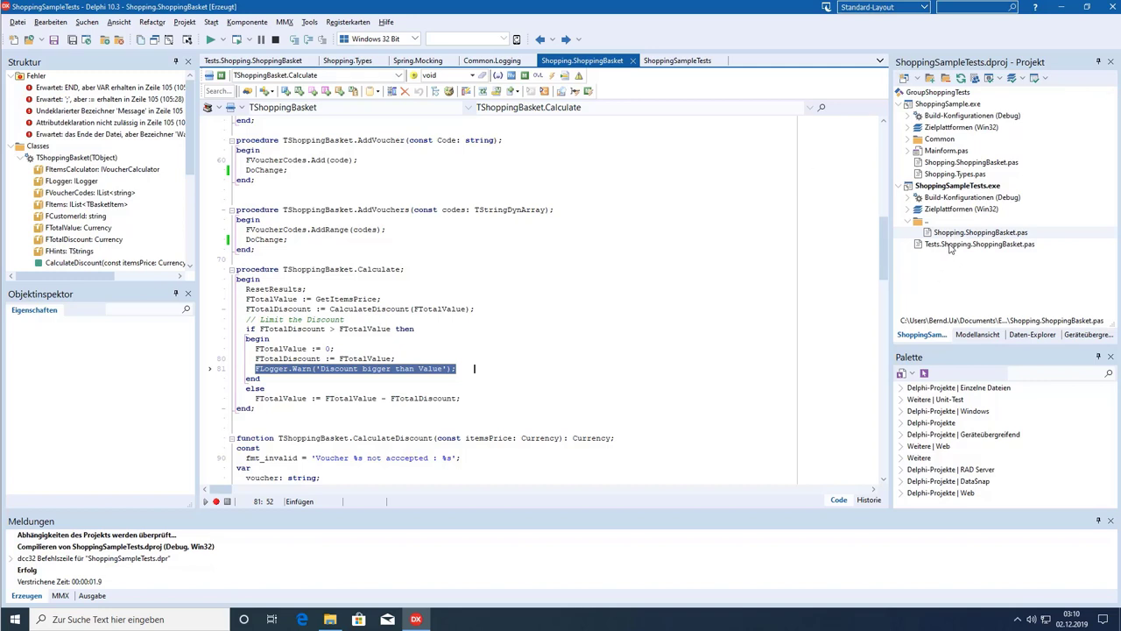
mouse_move(980, 244)
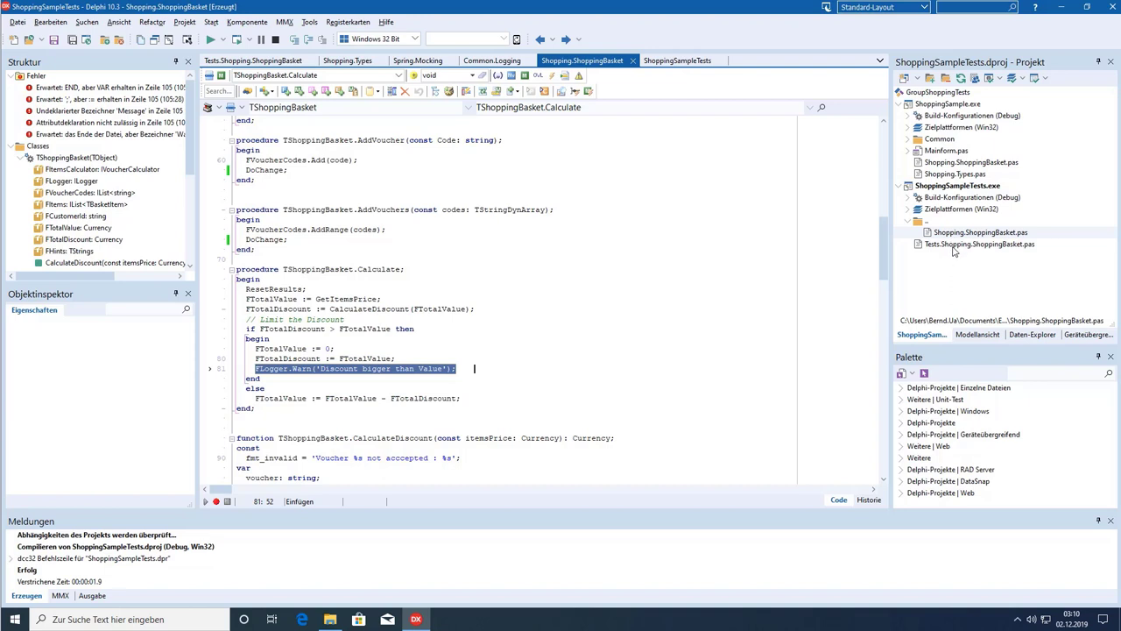
mouse_move(957, 249)
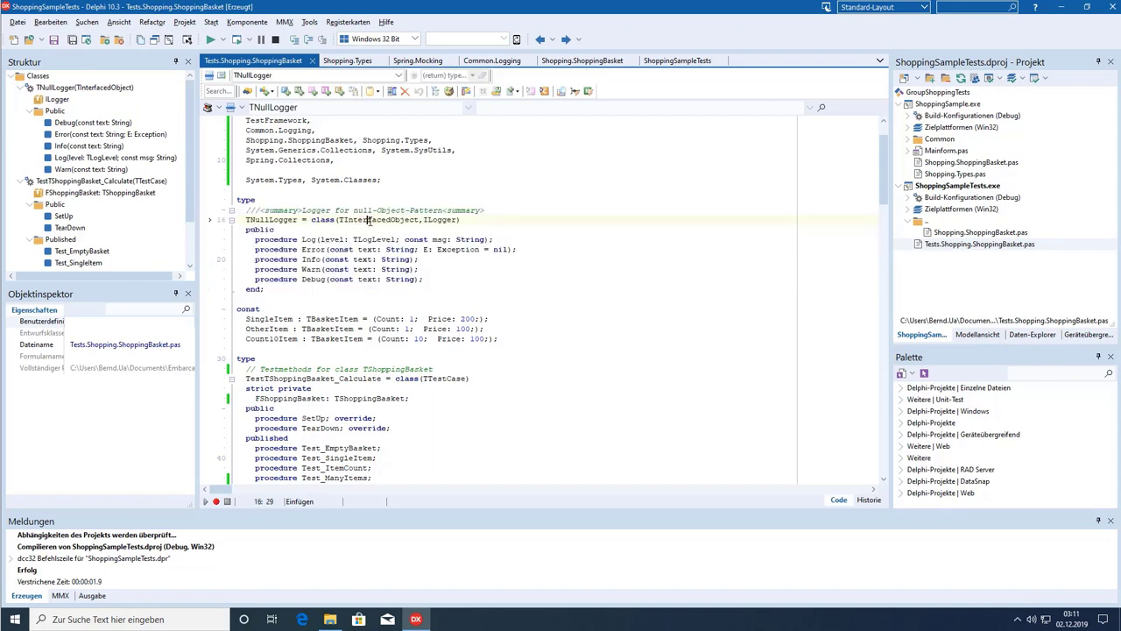
Open the test unit, select TNullLogger.Create in SetUp, and compile to expose undeclared FVoucherMock.
double_click(440, 220)
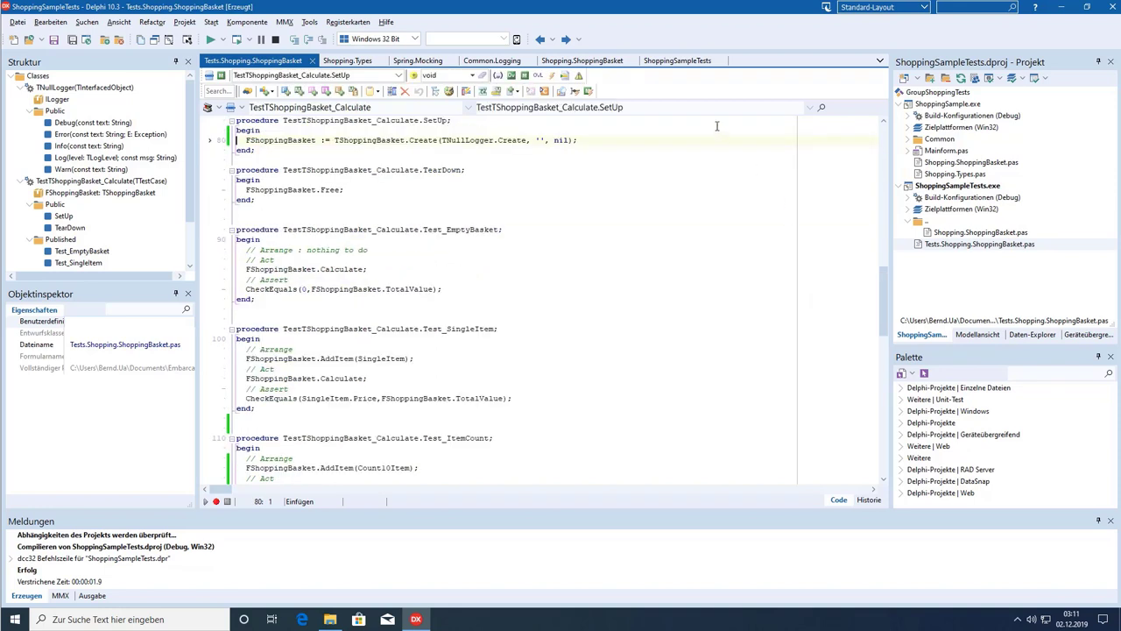
double_click(512, 140)
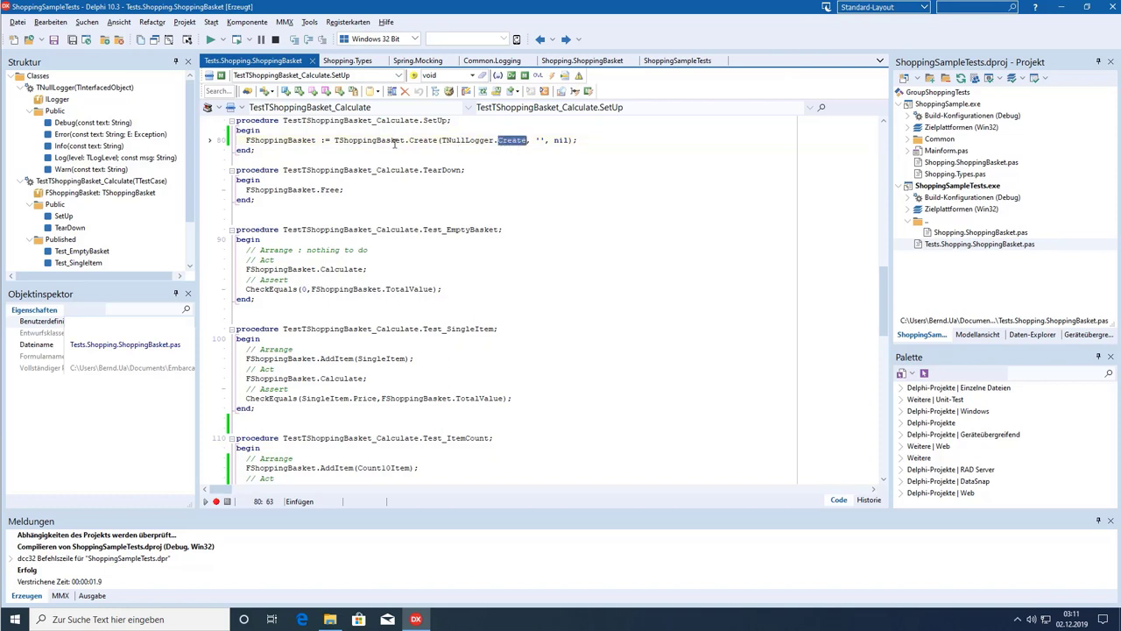
mouse_move(365, 141)
text(CheckEquals(Count10Item.Price*Count10Item.Count + OtherItem.Price + SingleItem.Price ,FShoppingBasket.TotalValue);)
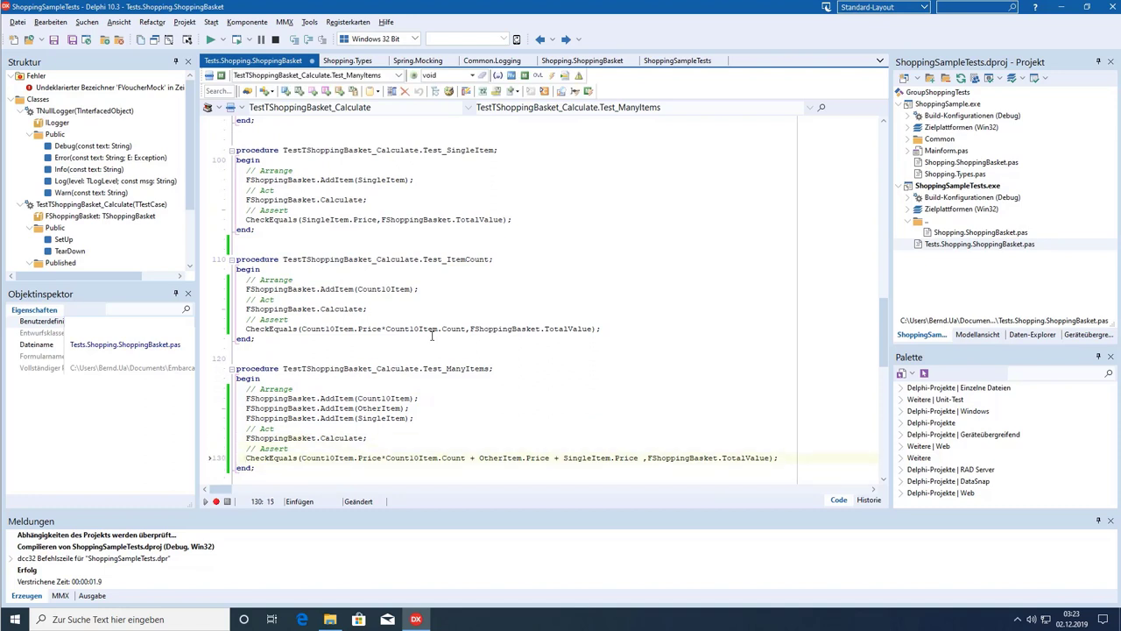
click(477, 457)
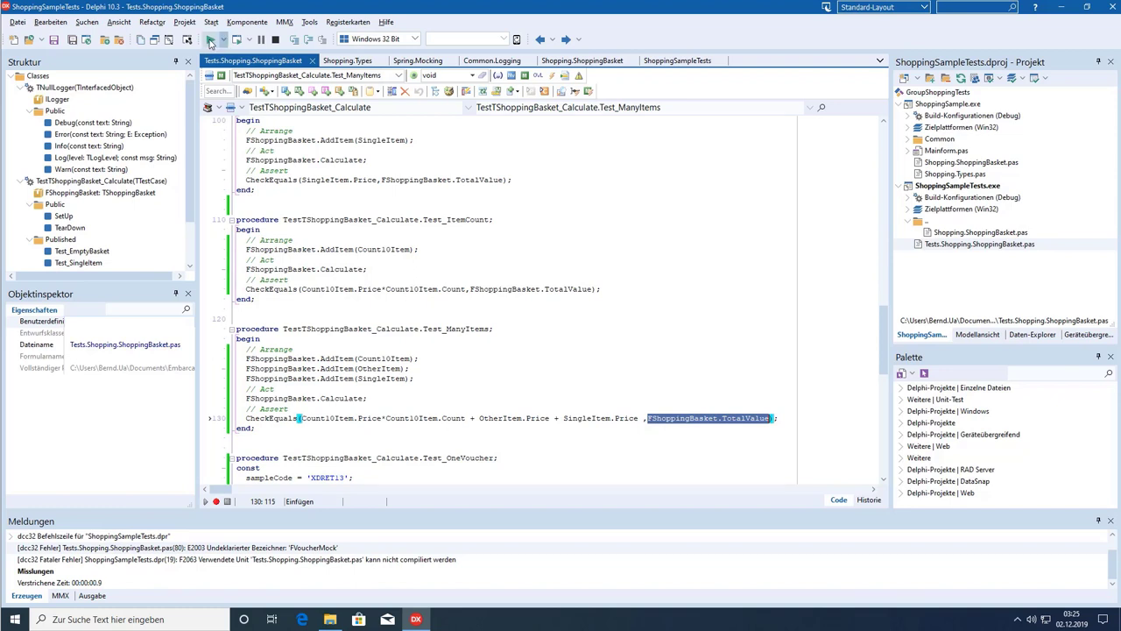
Run the tests, review Test_OneVoucher's access violation in the DUnit runner, then close it.
click(209, 38)
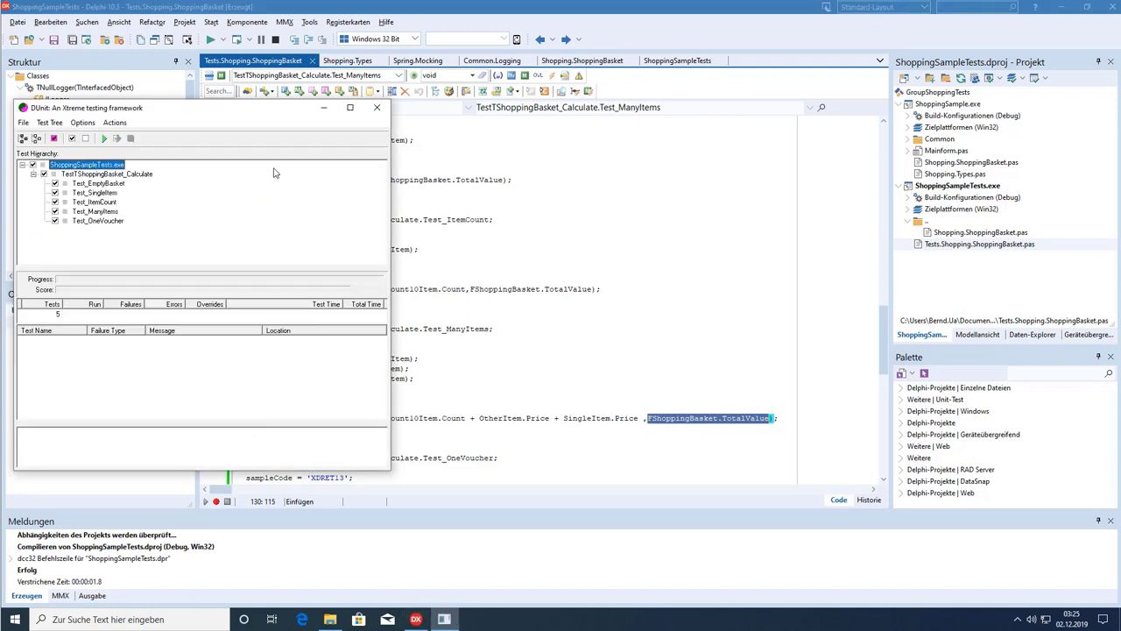
click(105, 139)
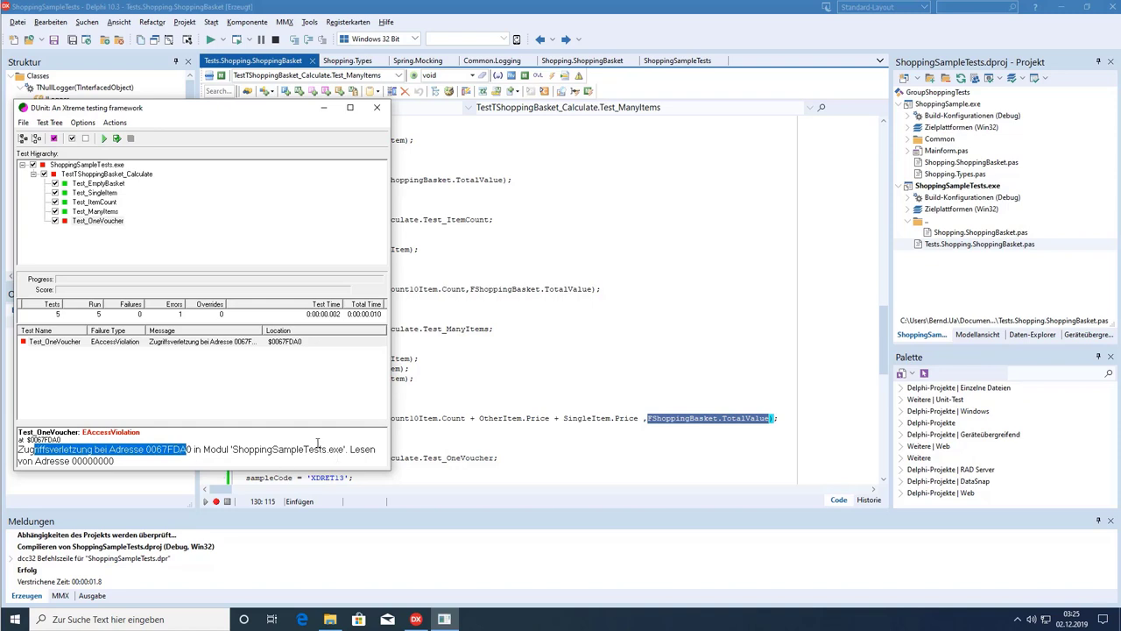
click(377, 107)
text(Spring)
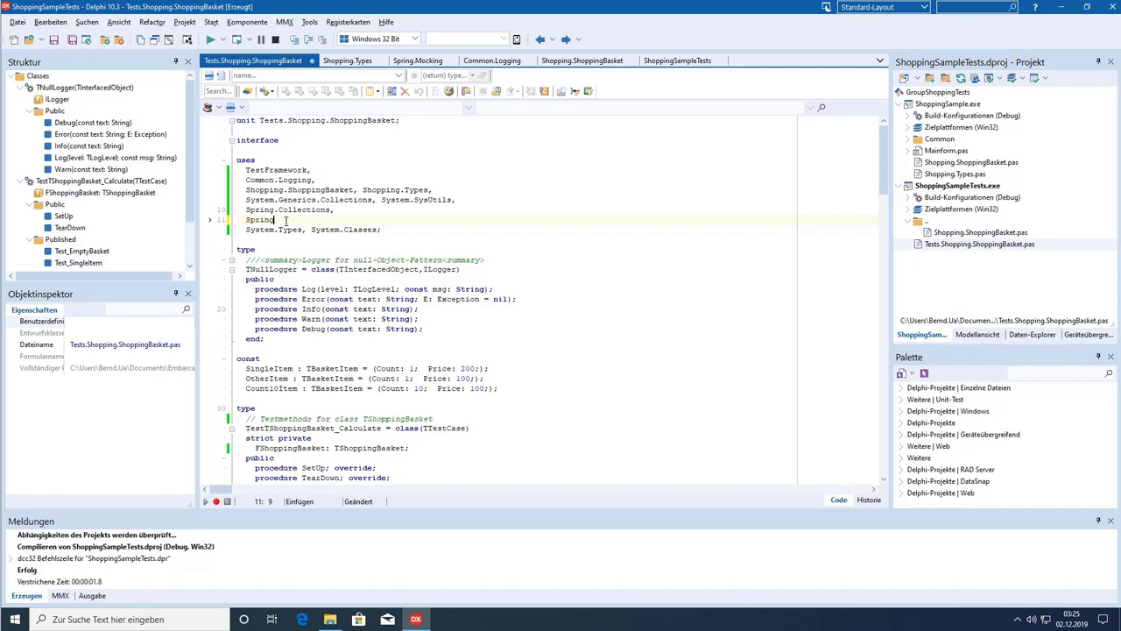
Complete the Spring entry in the uses clause as Spring.Mocking.
text(Mocking,)
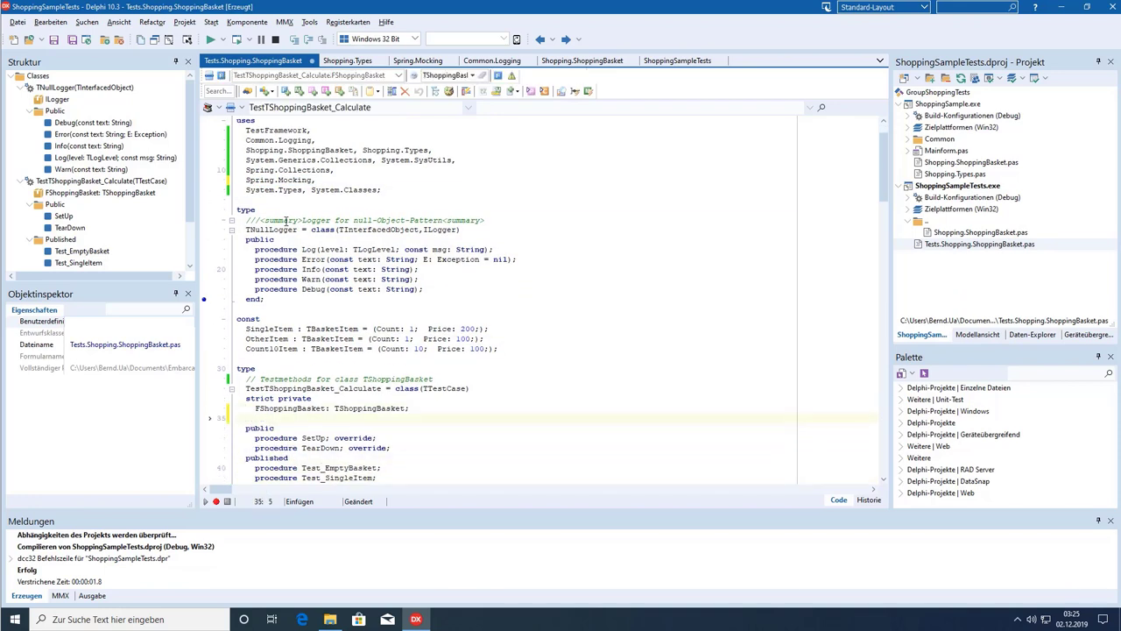
Add 'FVoucherMock: Mock<IVoucherCalculator>;' under strict private in TTestShoppingBasket_Calculate.
text(FVoucherMock:)
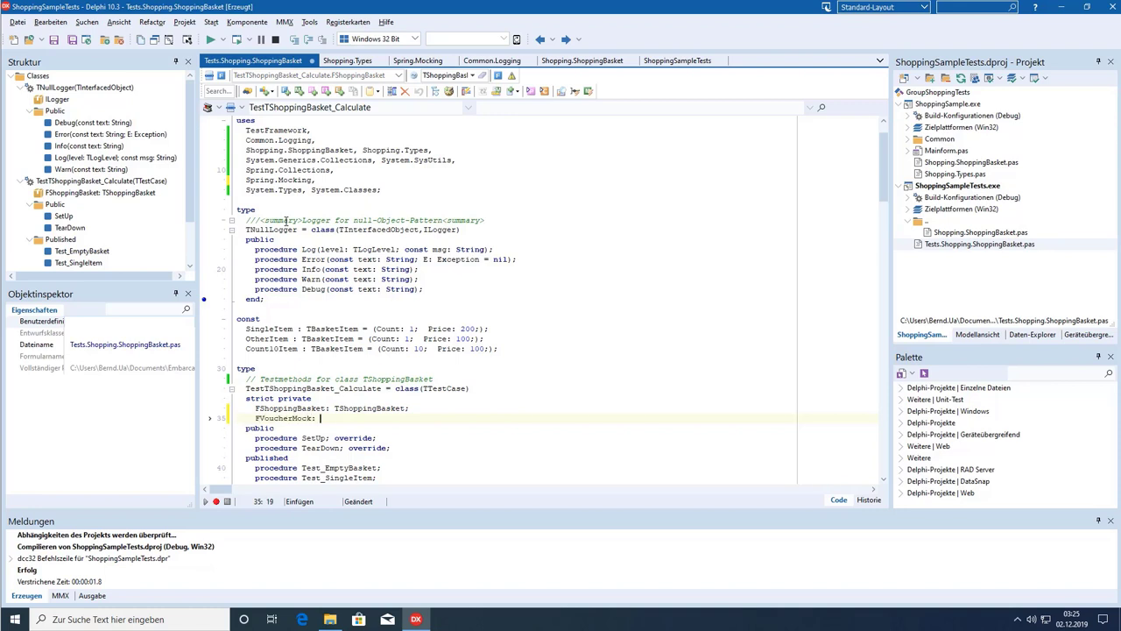
text(MO)
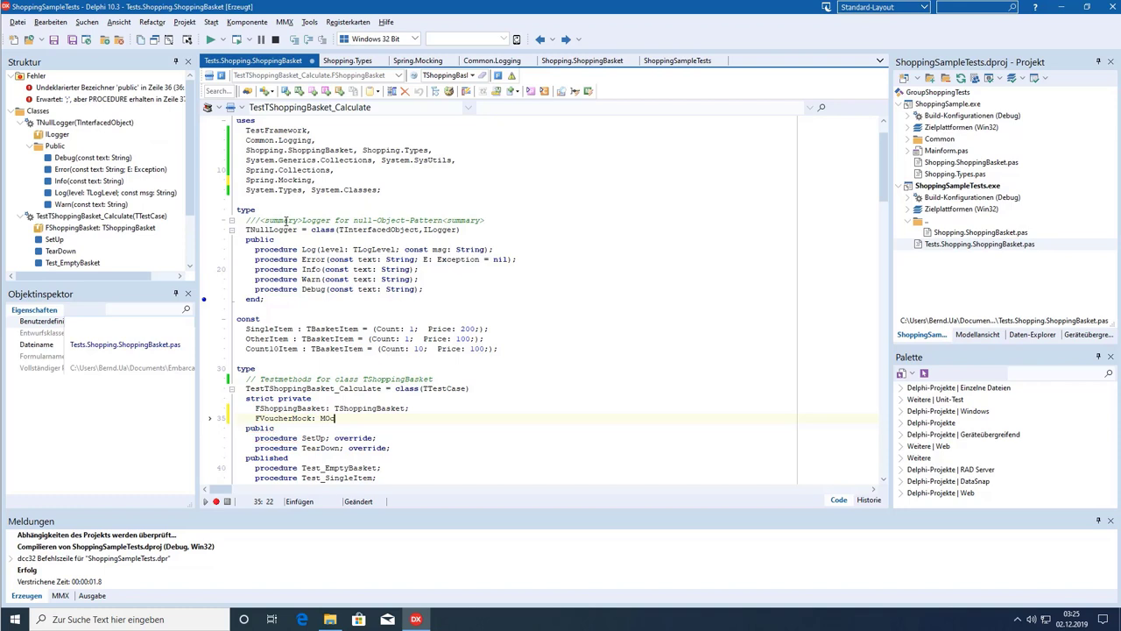
text(k)
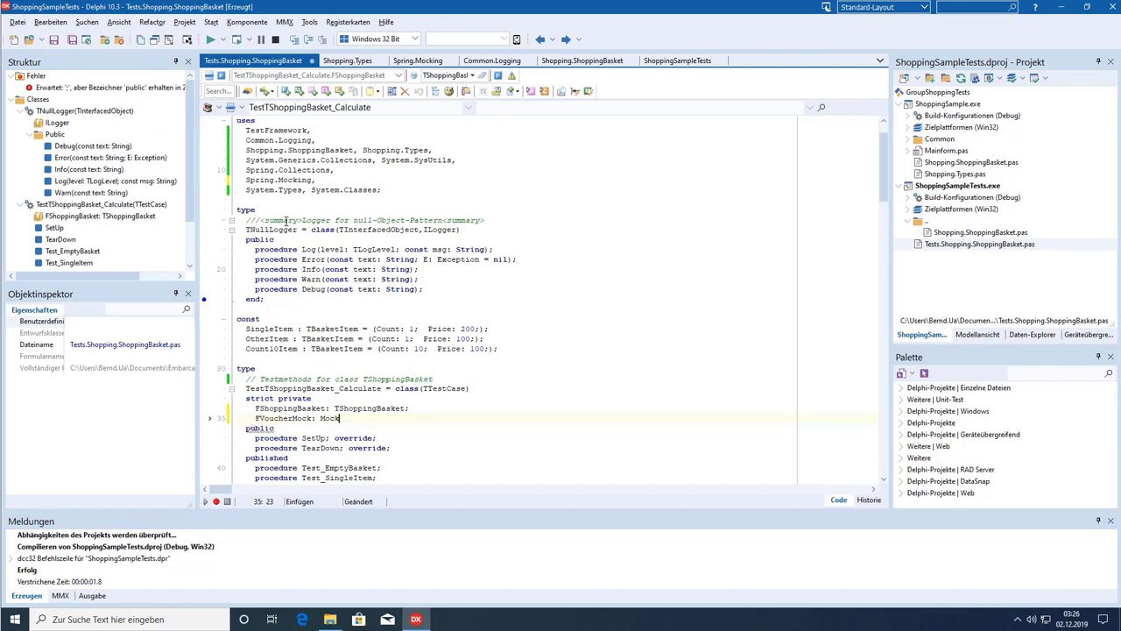
text(<IVoucher)
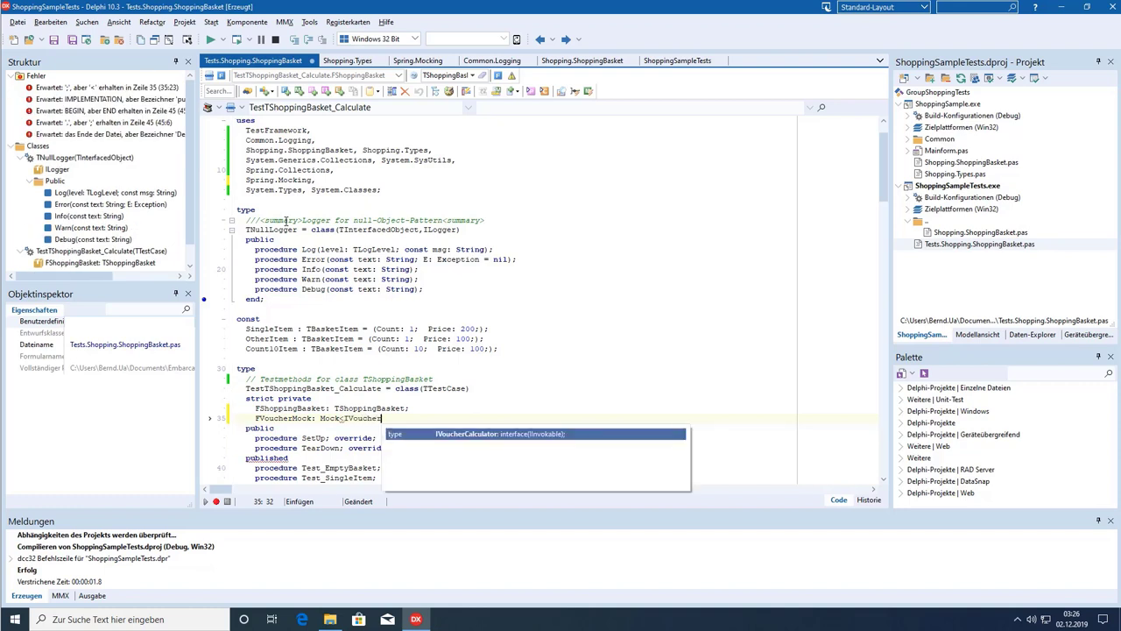
text(Calculator>;)
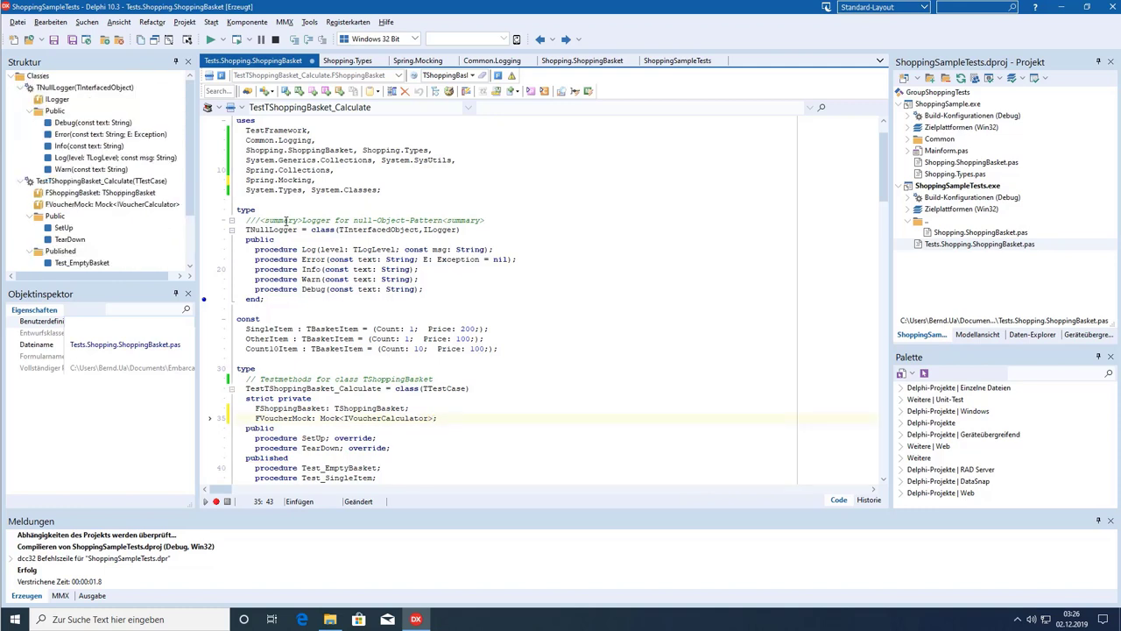
Replace nil with FVoucherMock in SetUp's TShoppingBasket.Create and add FVoucherMock.Free to TearDown.
click(306, 418)
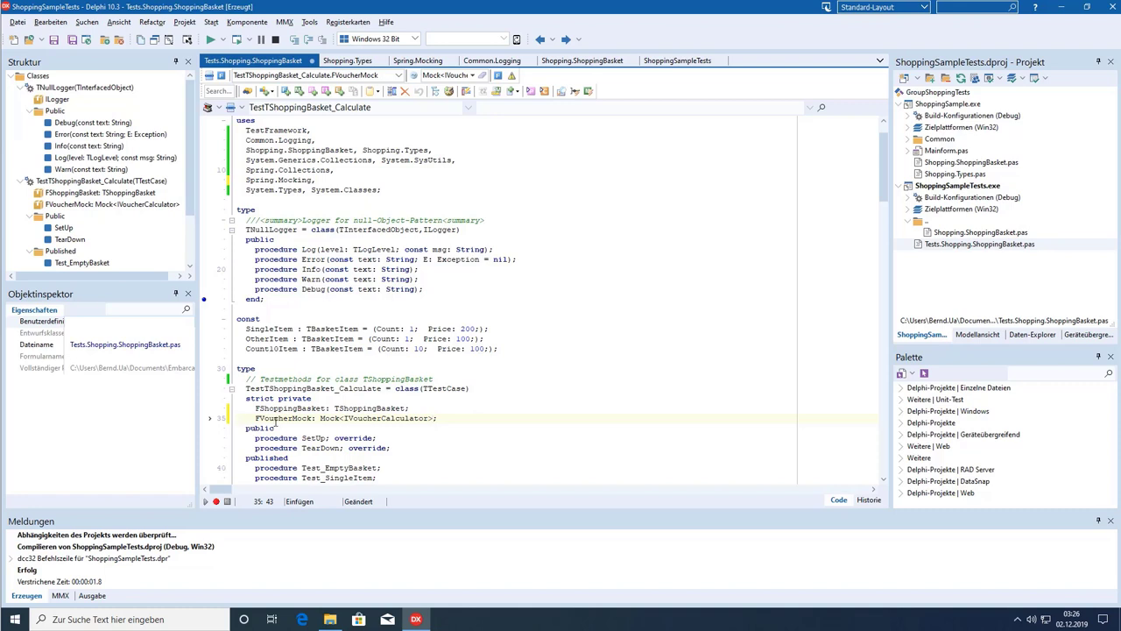
double_click(282, 418)
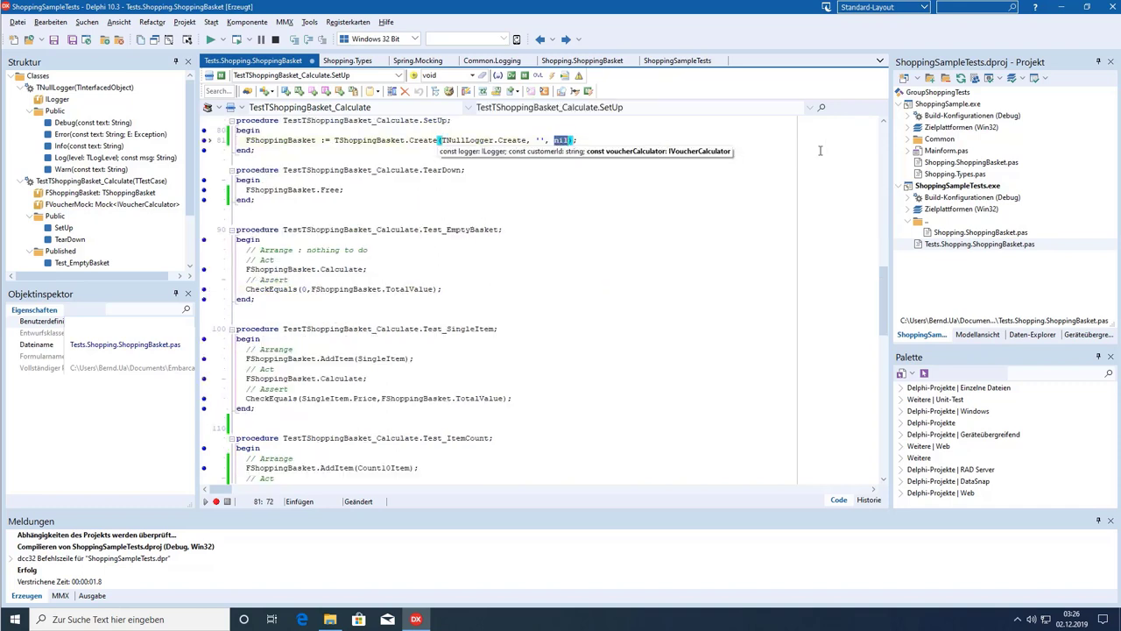
text(FVoucherMock)
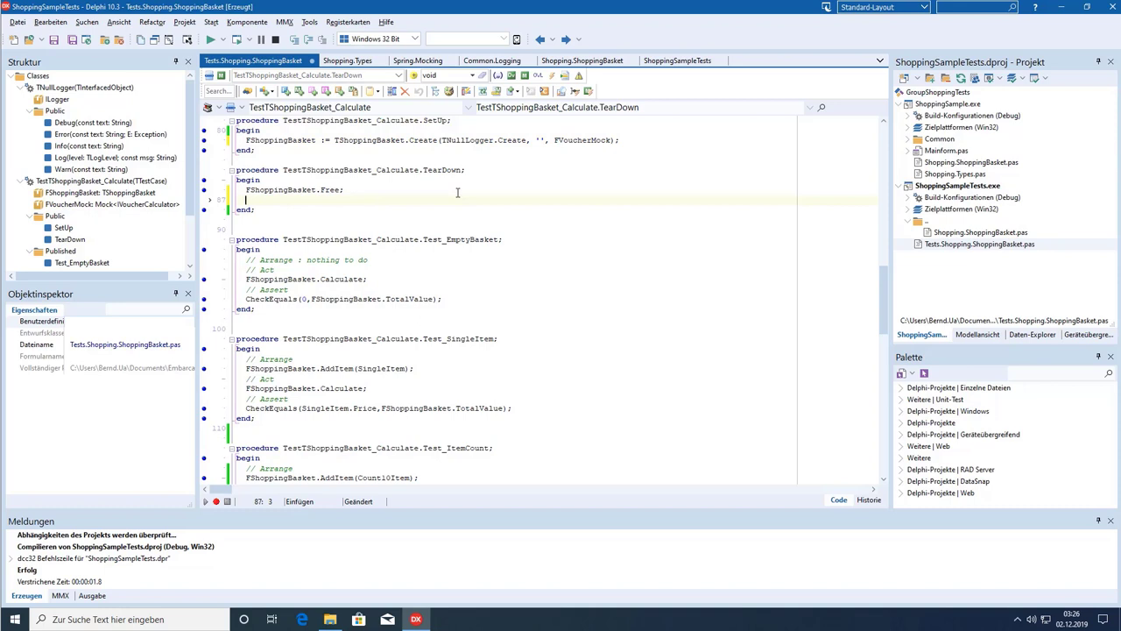
text(FVoucherMock.)
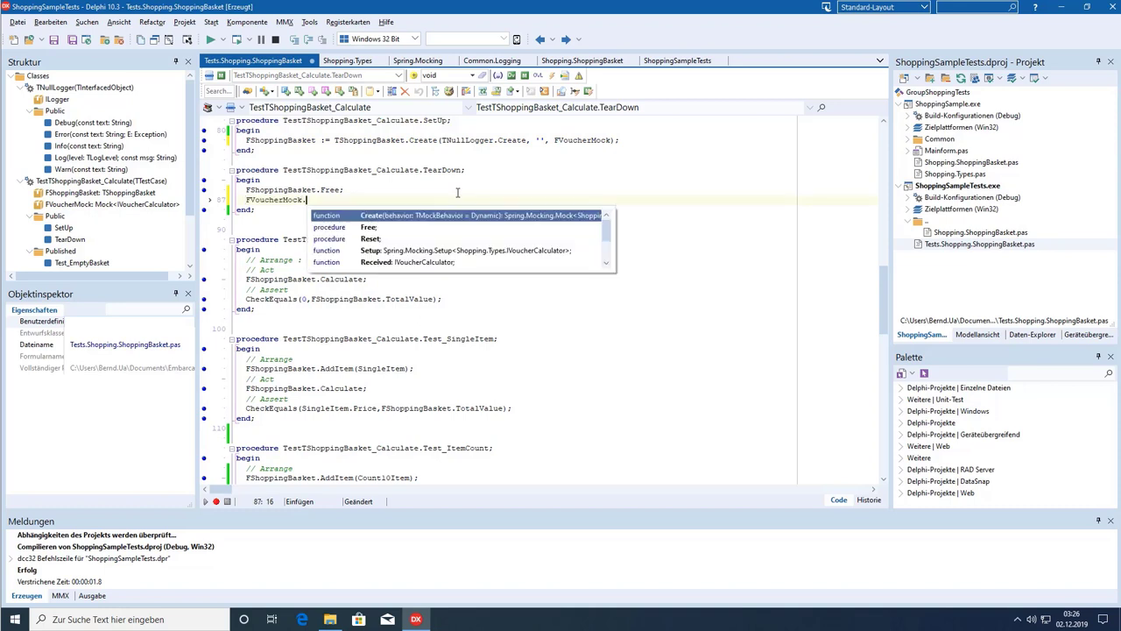
text(fr)
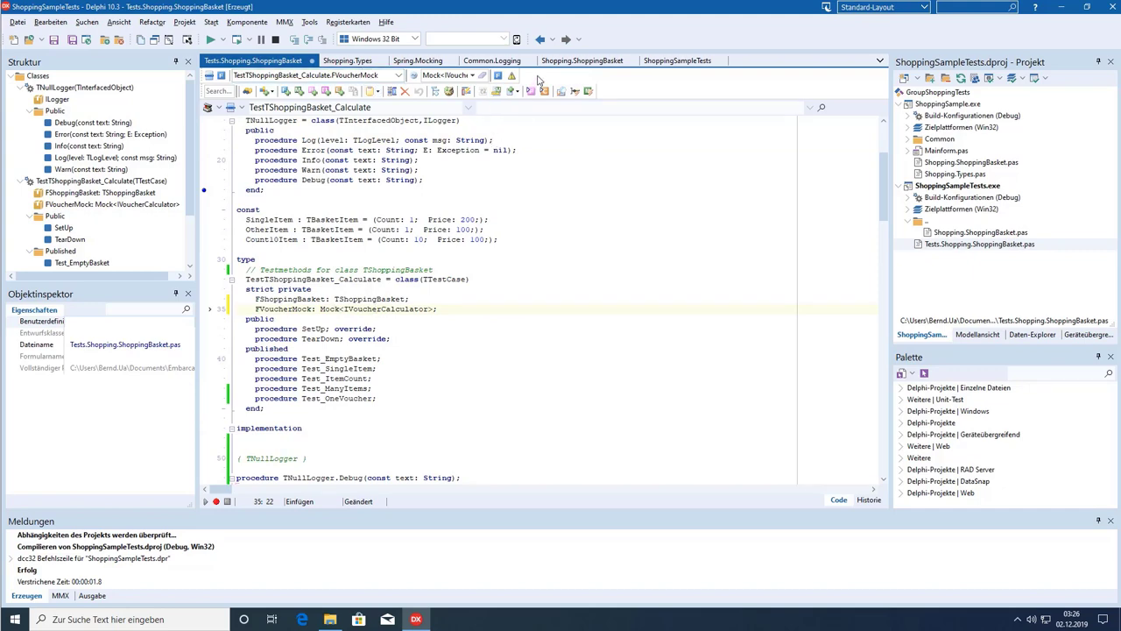
Open Spring.Mocking from Mock and inspect Mock<T>'s Create overloads and Free implementation.
click(419, 60)
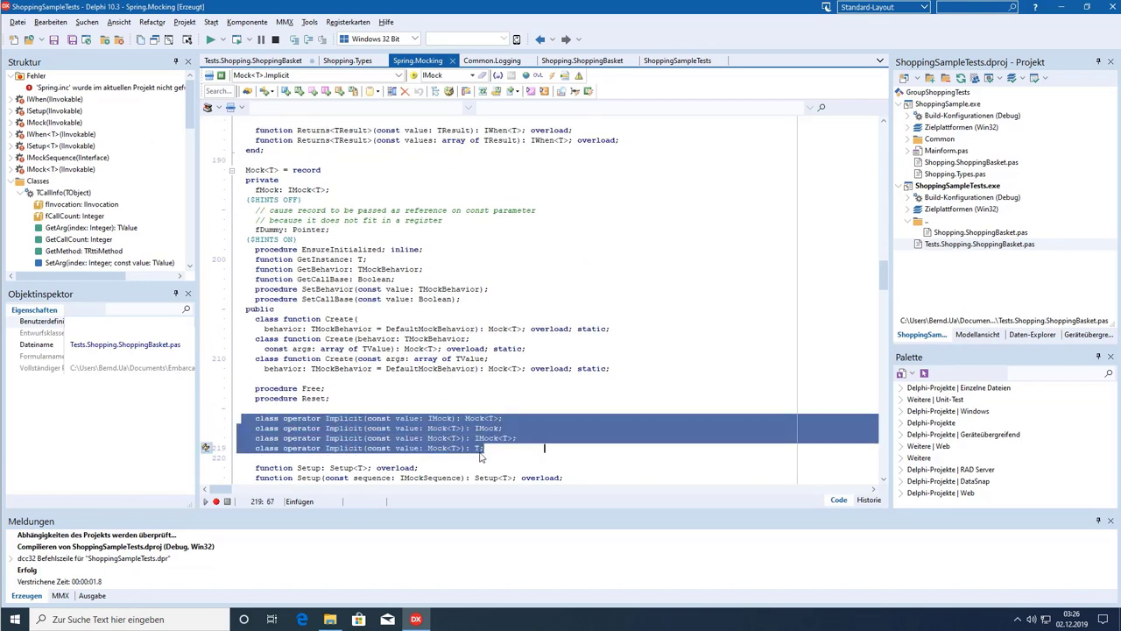
click(475, 447)
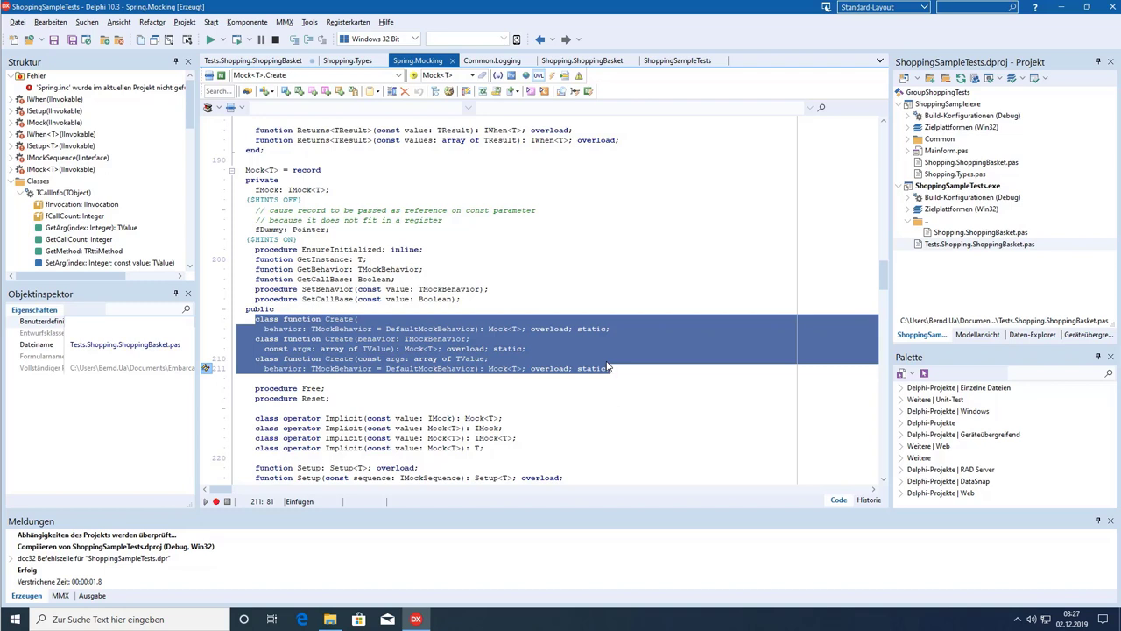
mouse_move(335, 326)
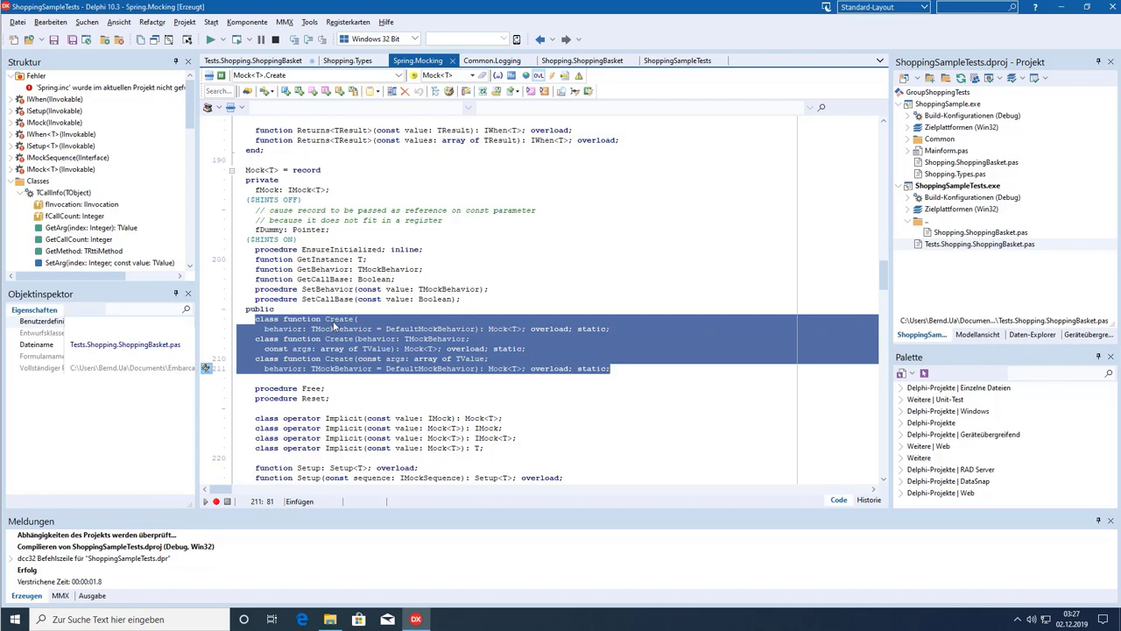
click(315, 388)
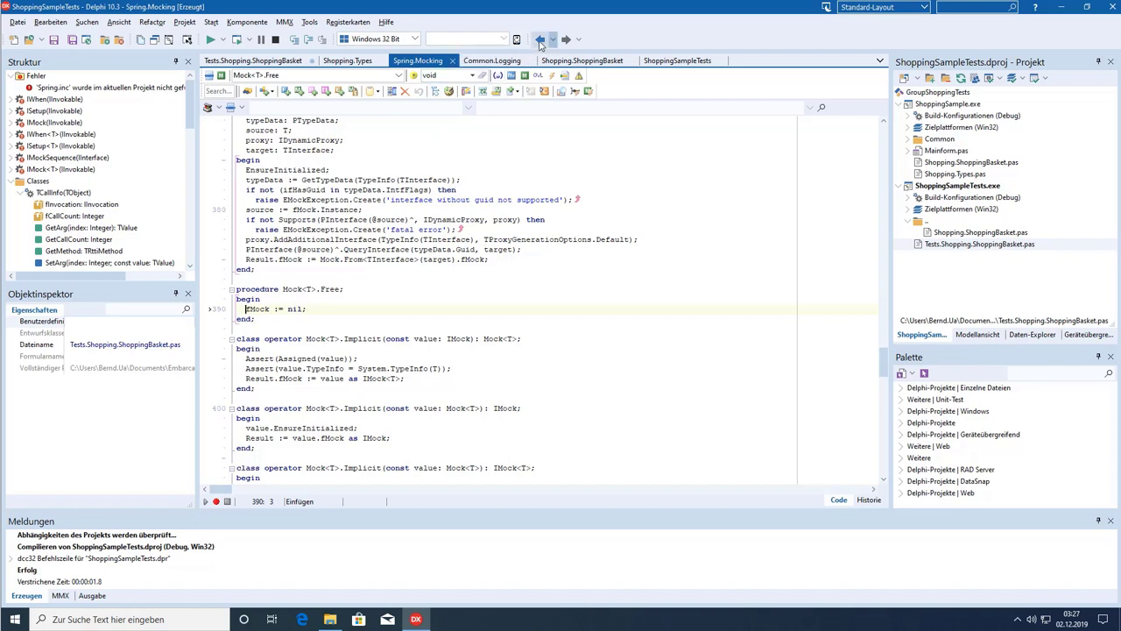
mouse_move(541, 39)
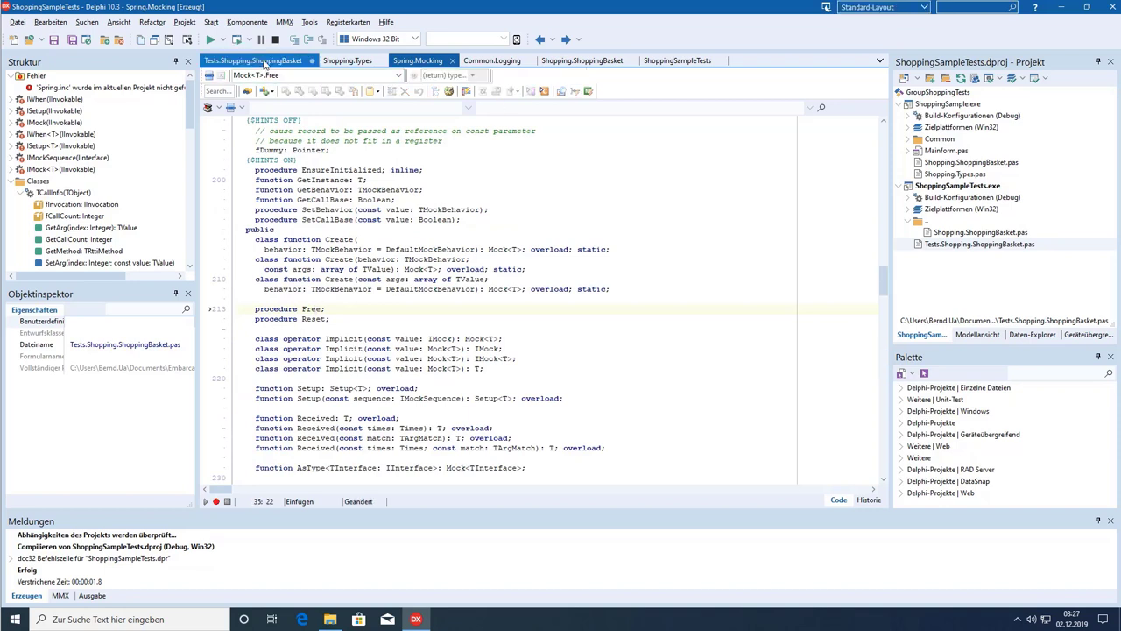
Return to Tests.Shopping.ShoppingBasket and add an empty line after AddVoucher in Test_OneVoucher.
click(254, 61)
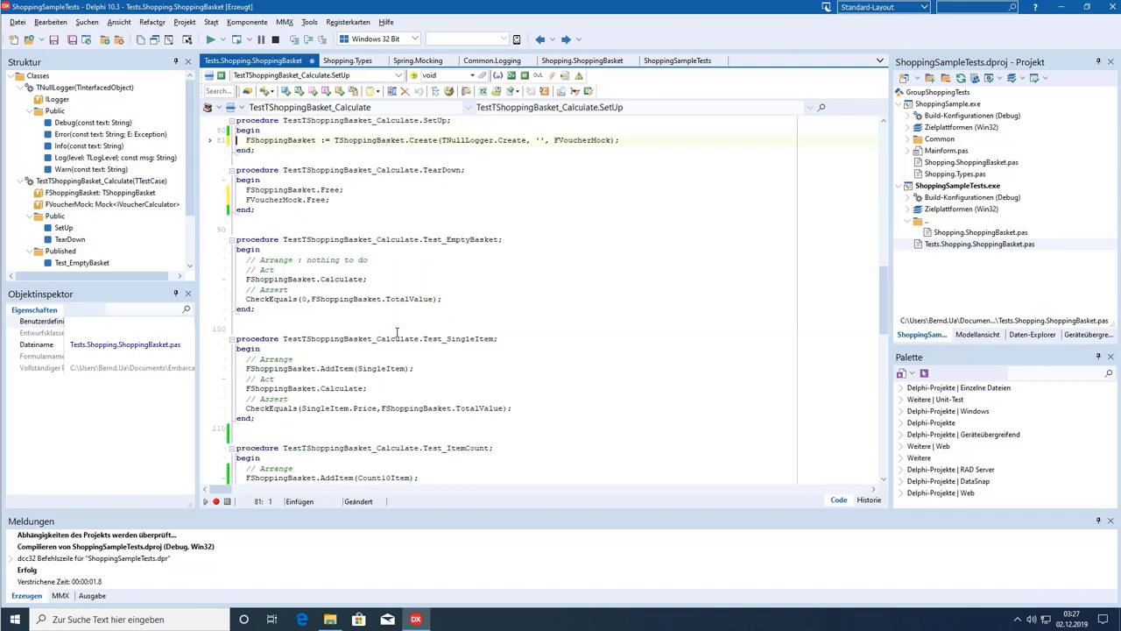
double_click(581, 140)
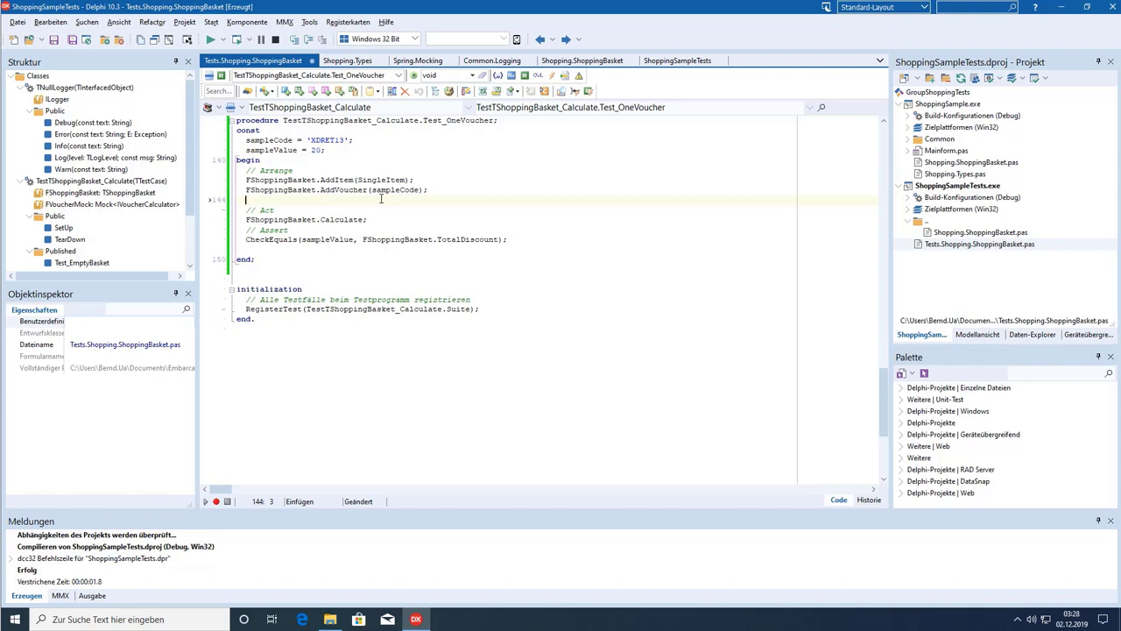
Write FVoucherMock.Setup.Returns<Currency>(sampleValue) in Test_OneVoucher's Arrange section.
text(FW)
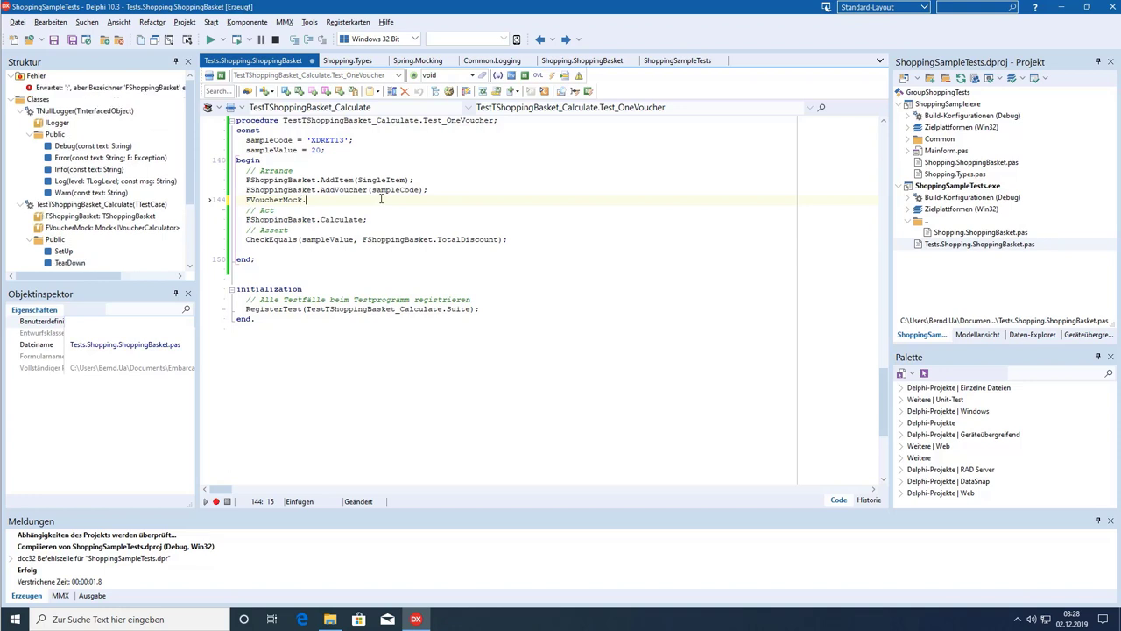
text(Setup)
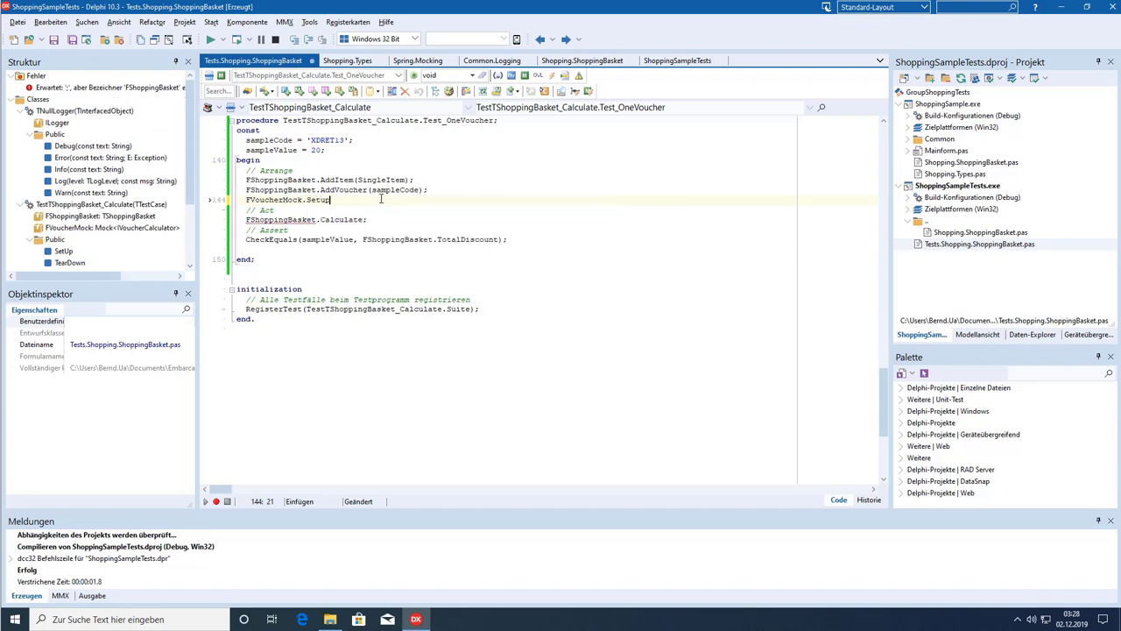
text(.Returns<C>()
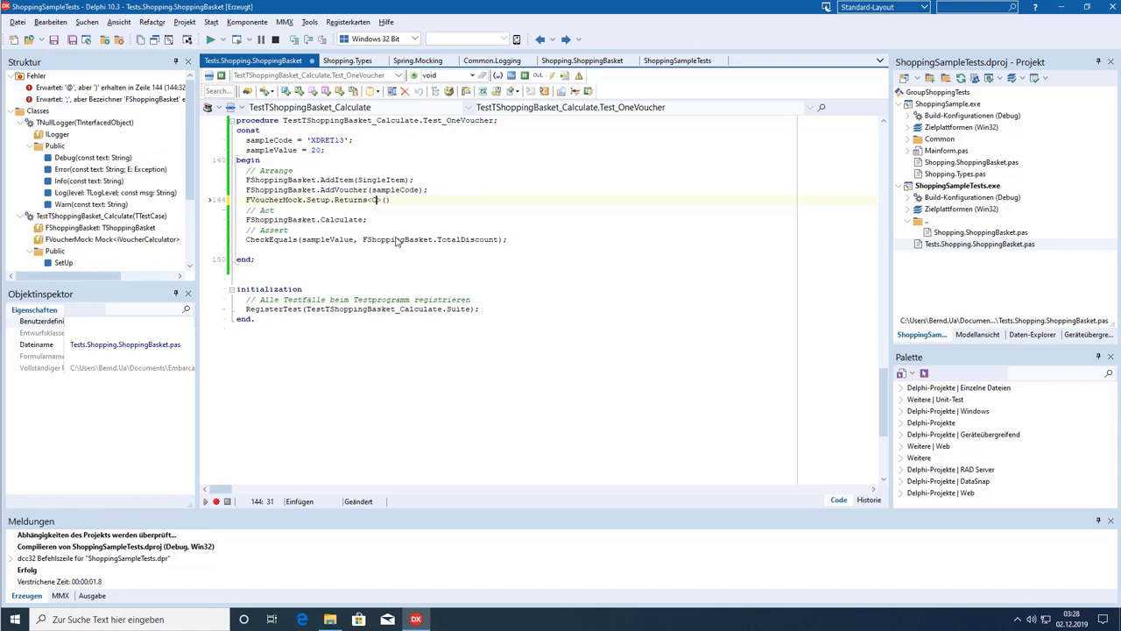
text(Currency)
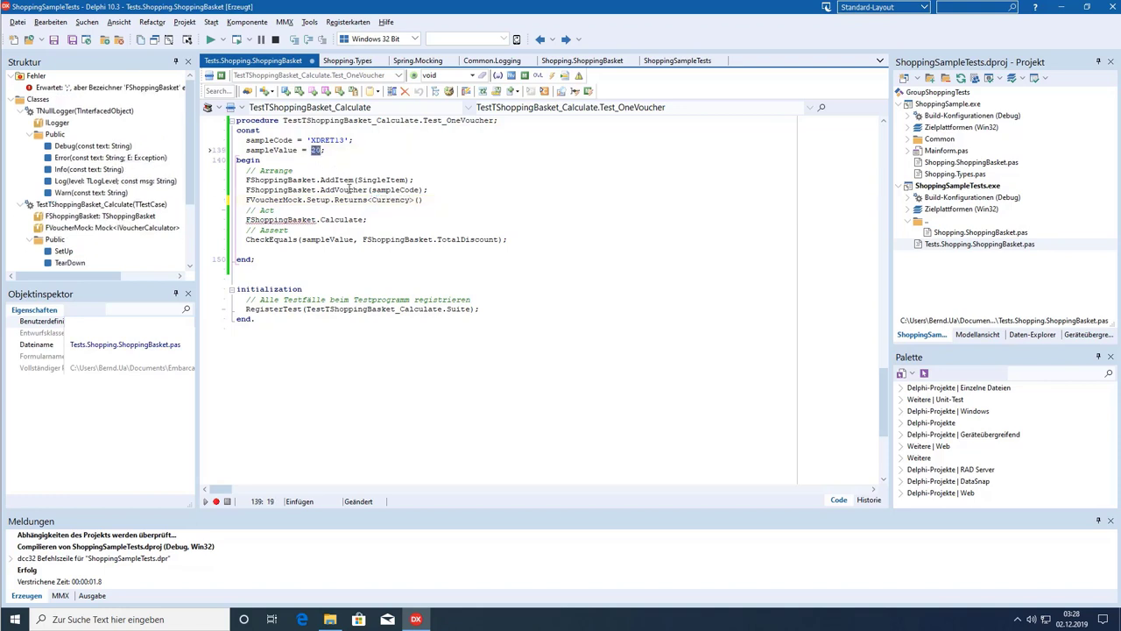
click(419, 199)
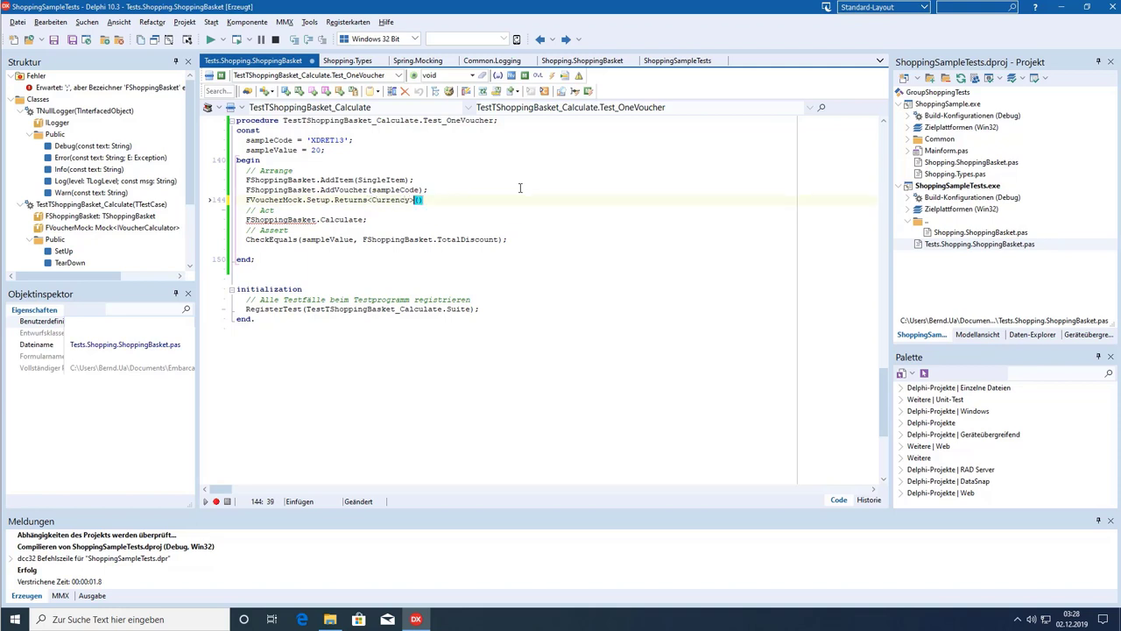
text((sampleValue)
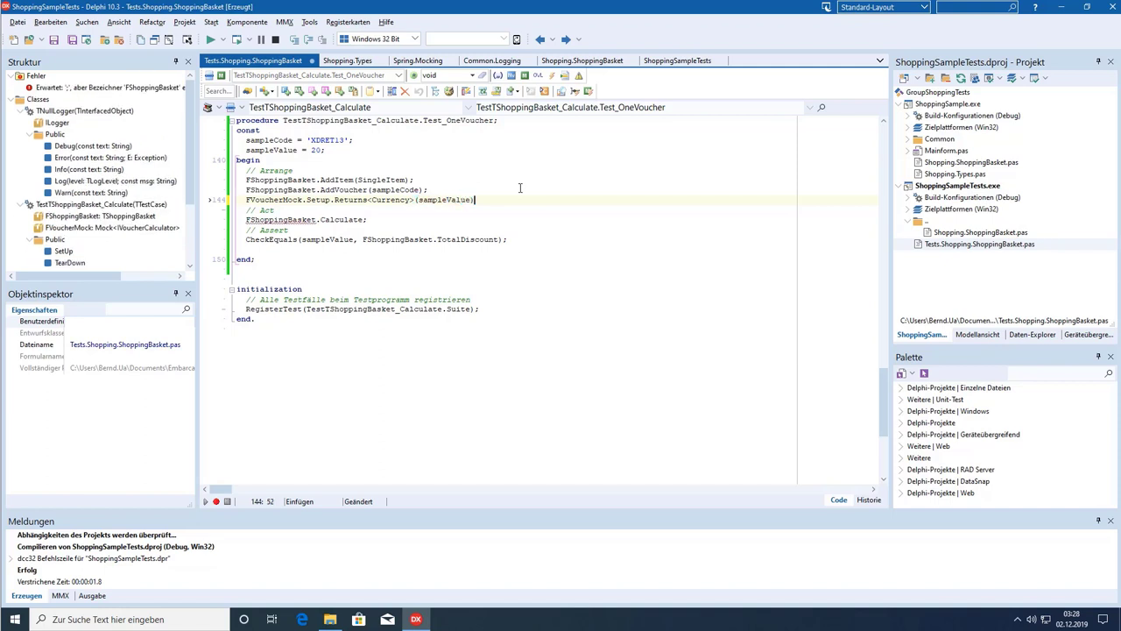
Append .When.CalculateVoucher(SingleItem.Price,'',sampleCode); to the mock setup line.
text(.When)
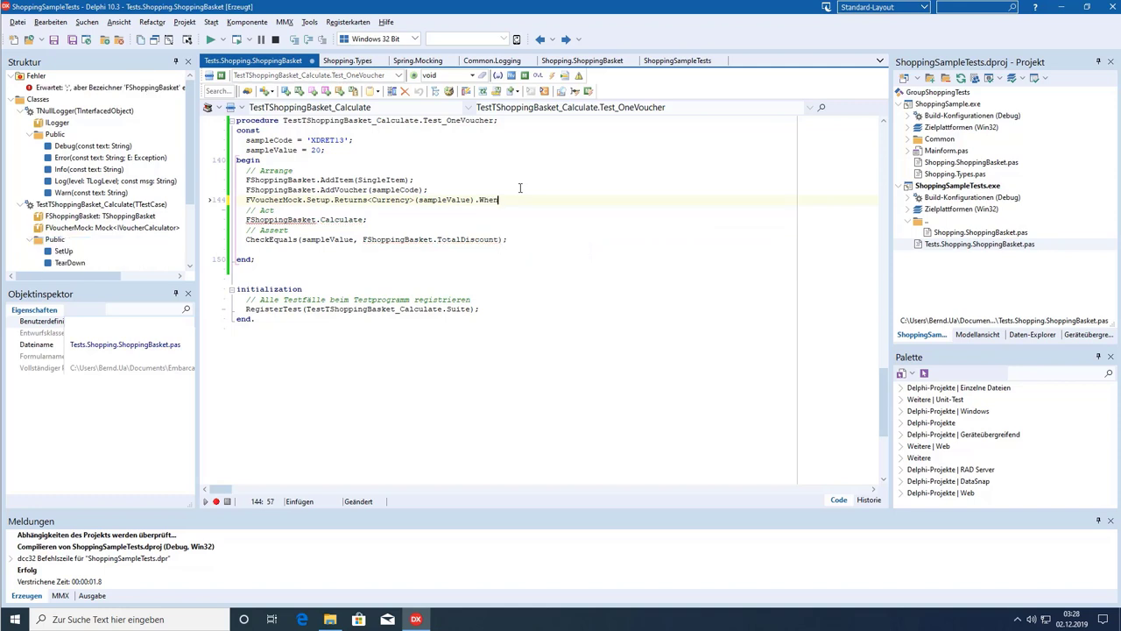
text(()
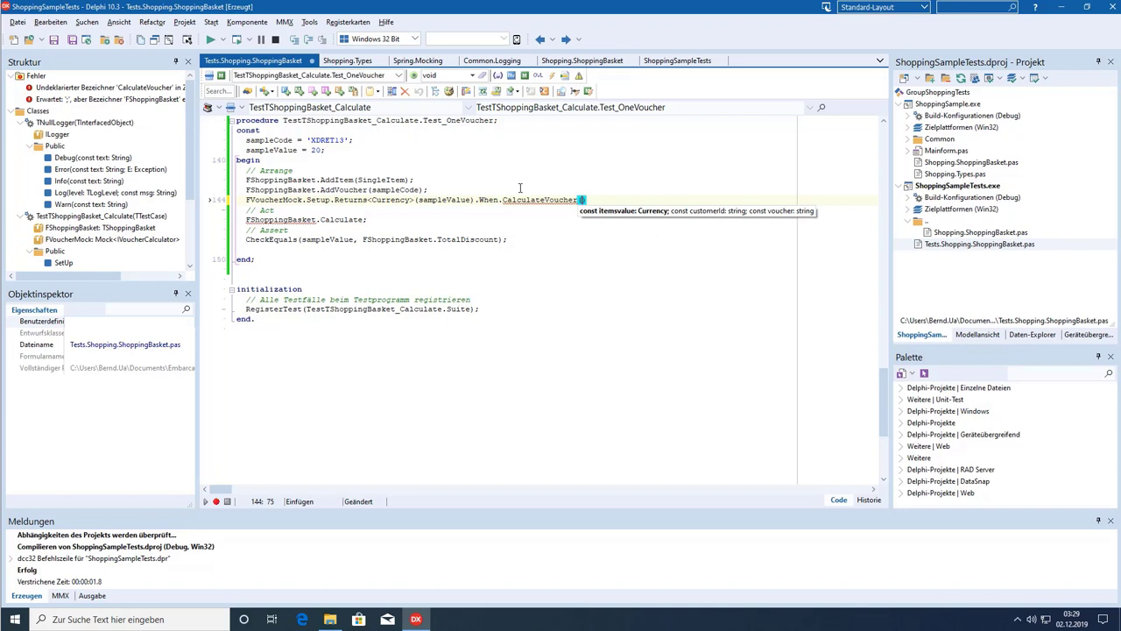
mouse_move(384, 262)
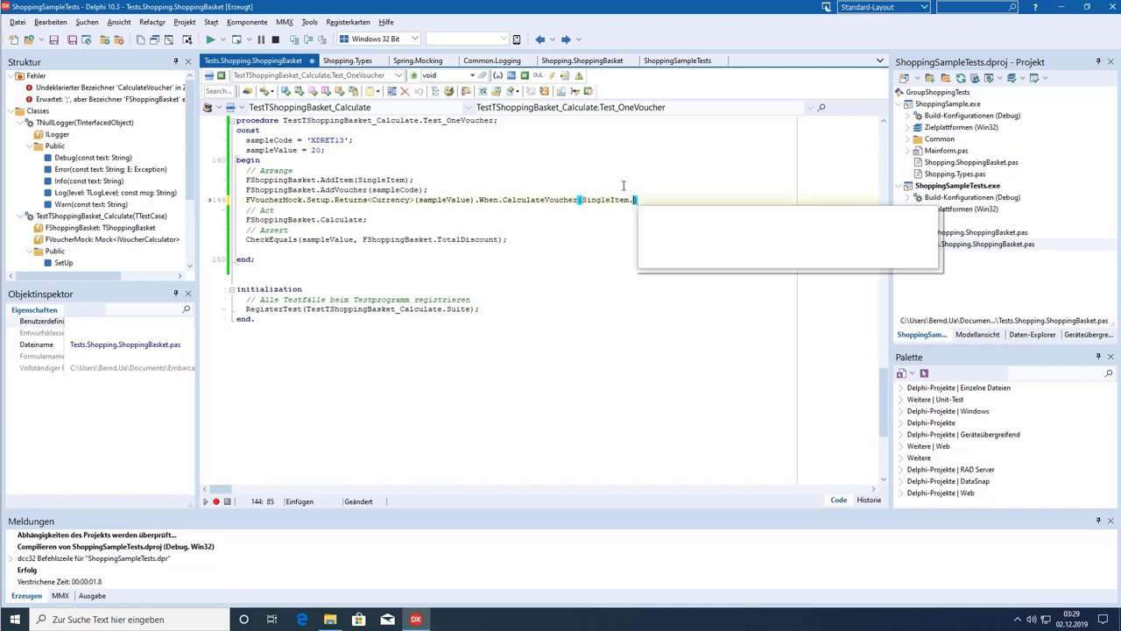
text(Price))
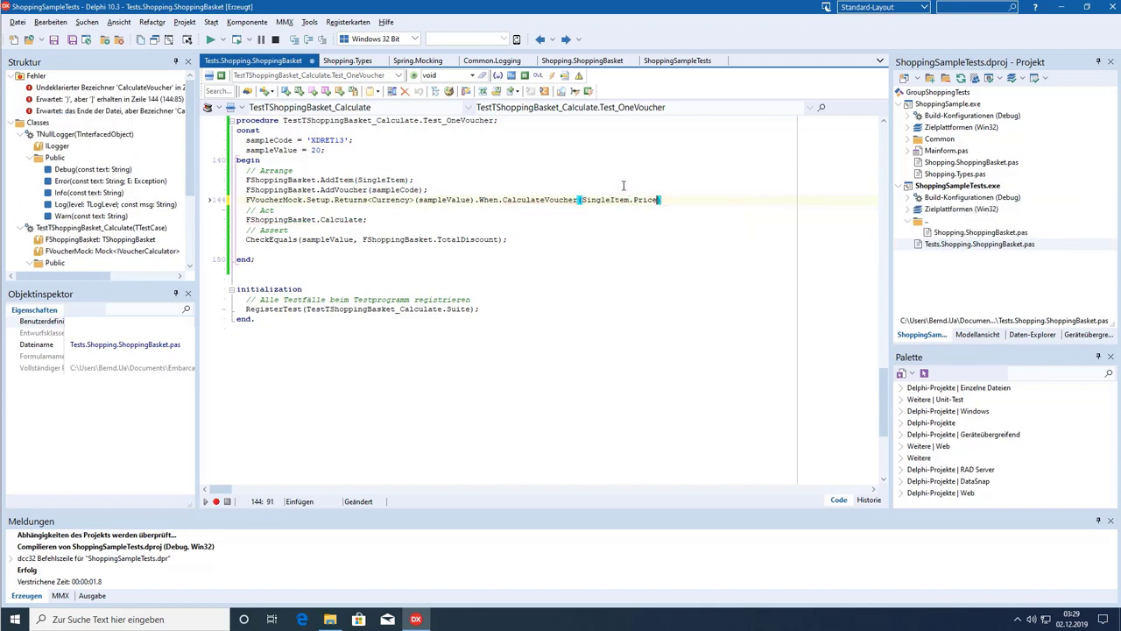
text(,)
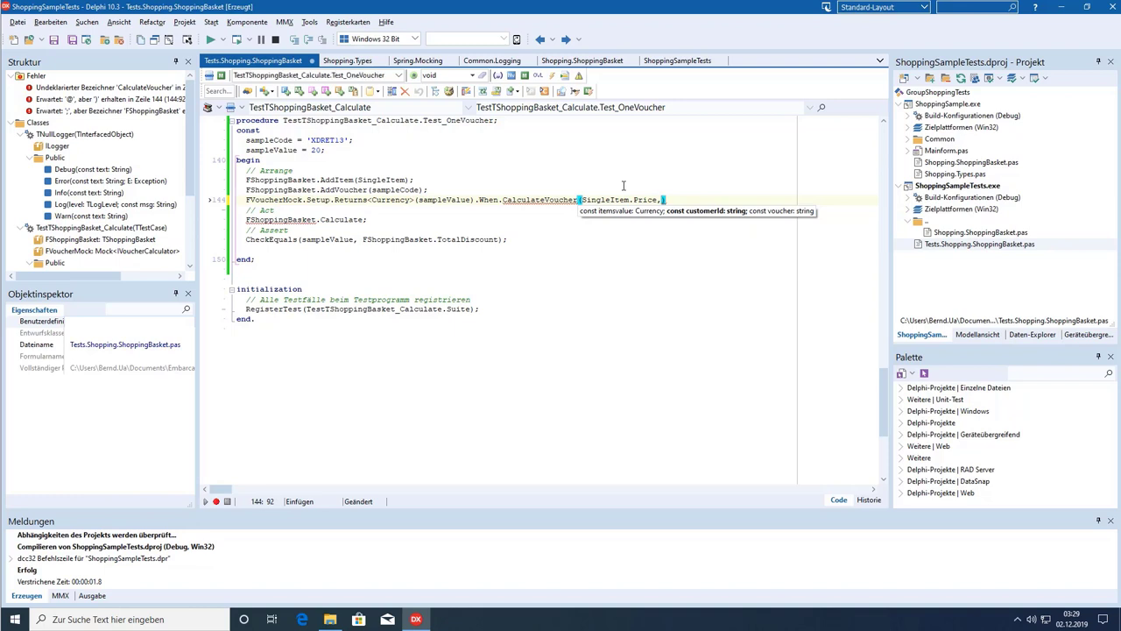
text('',)
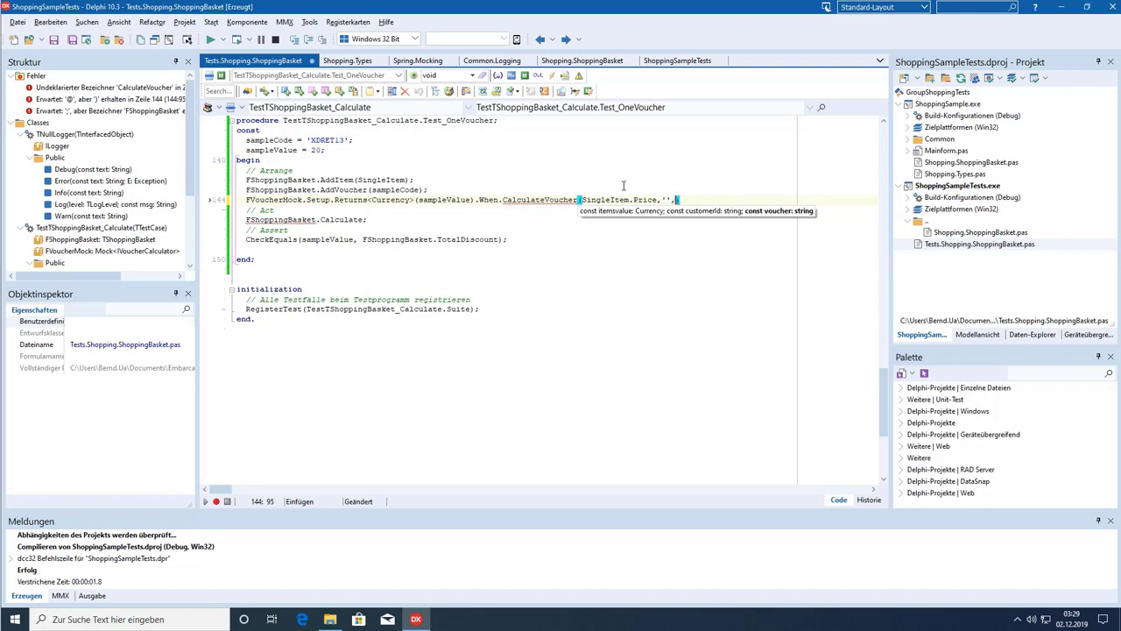
mouse_move(241, 154)
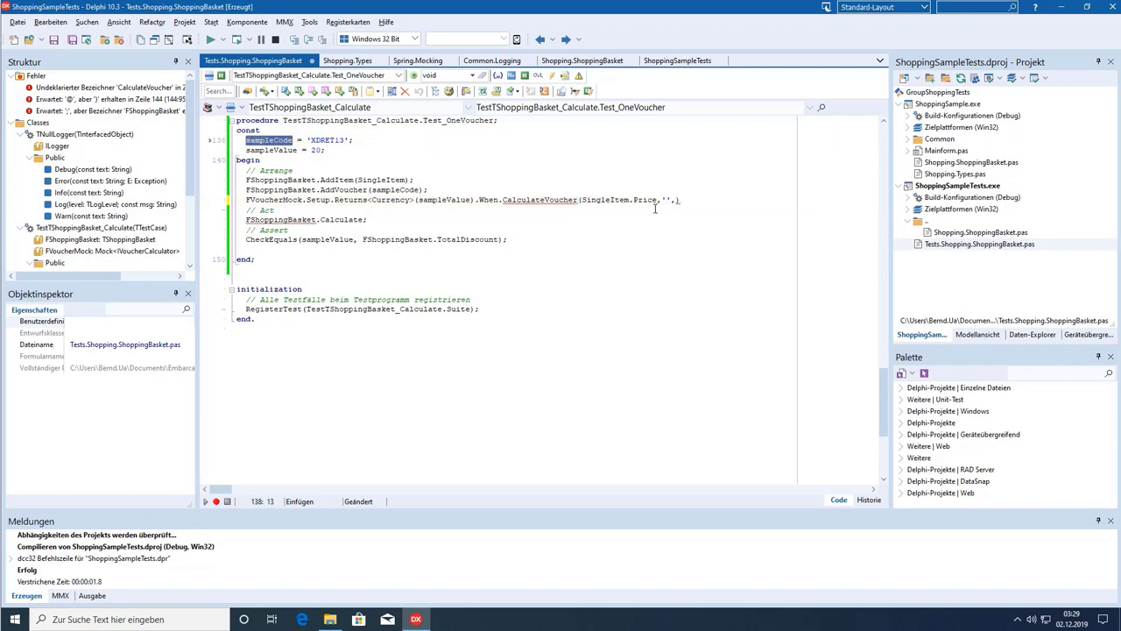
text(sampleCode)
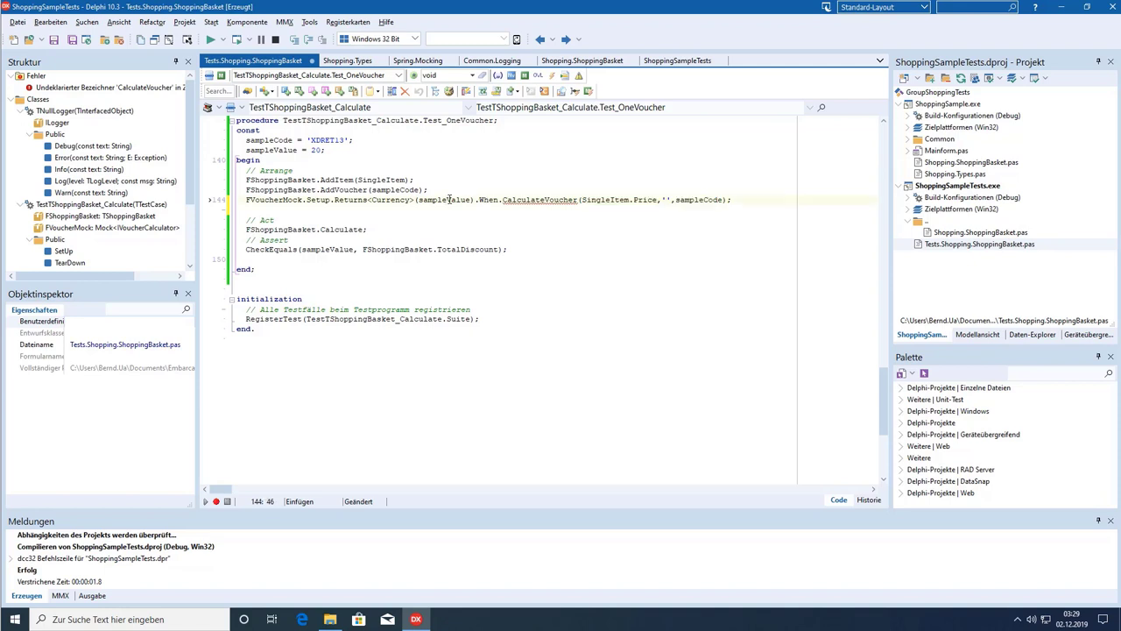
Remove the blank line under the mock setup and review TotalDiscount in CheckEquals.
double_click(444, 200)
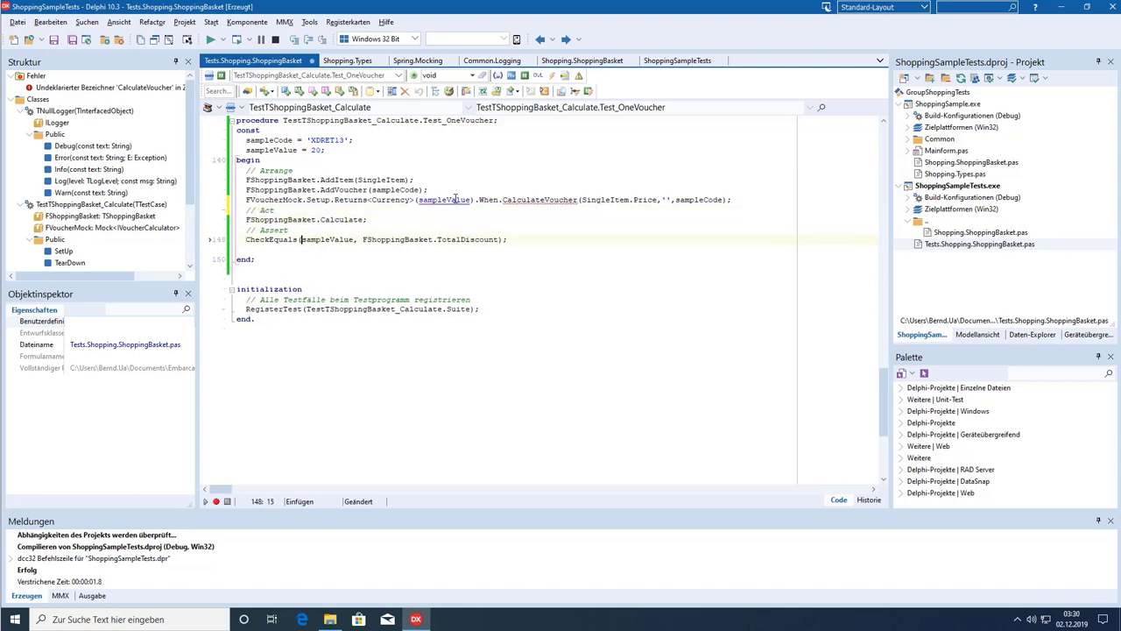
double_click(466, 239)
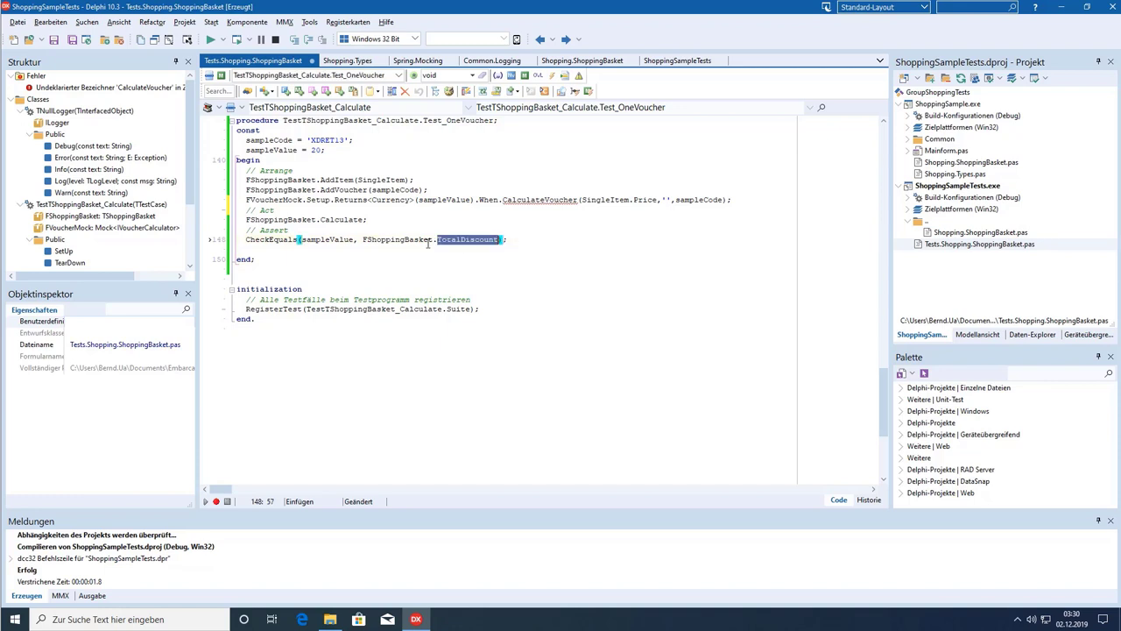
click(319, 239)
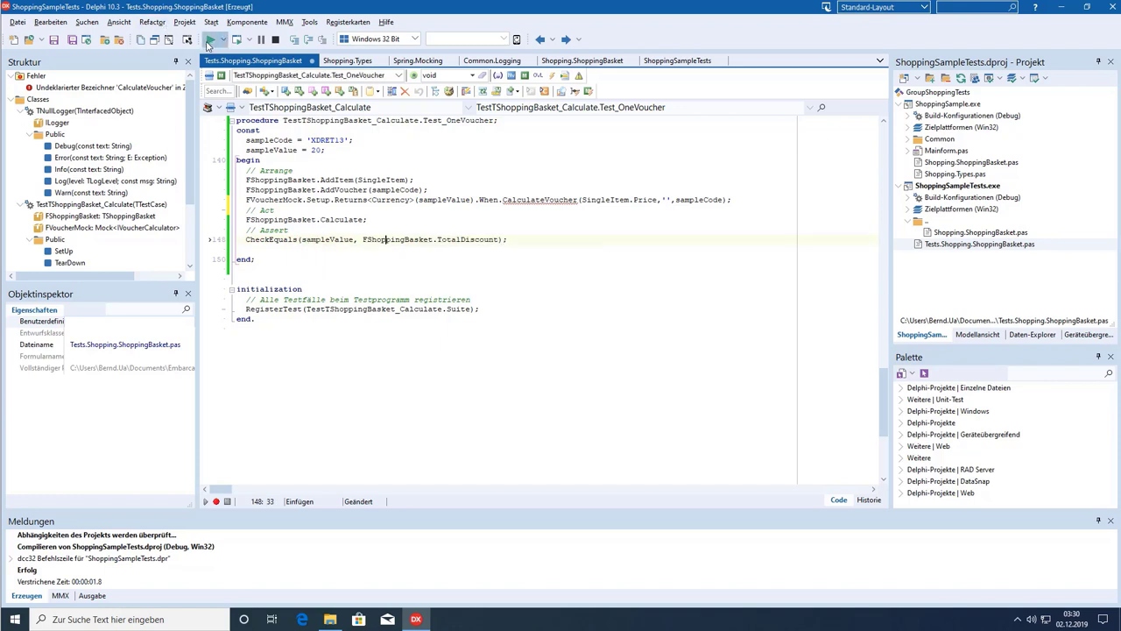
Build the test project and run all five basket tests in DUnit.
click(209, 38)
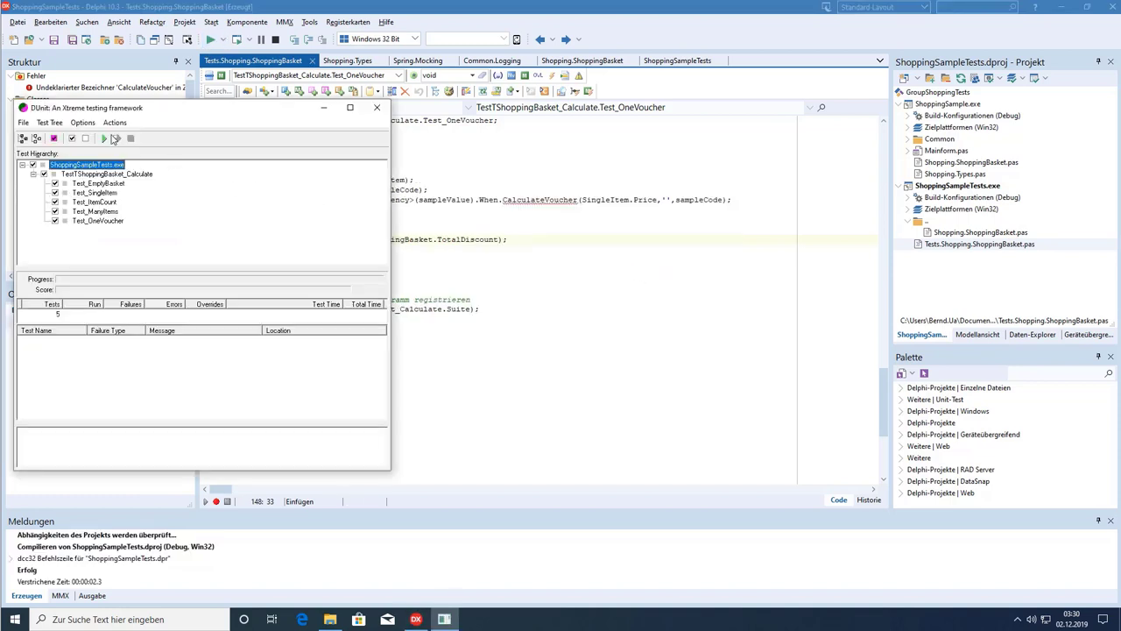
click(105, 138)
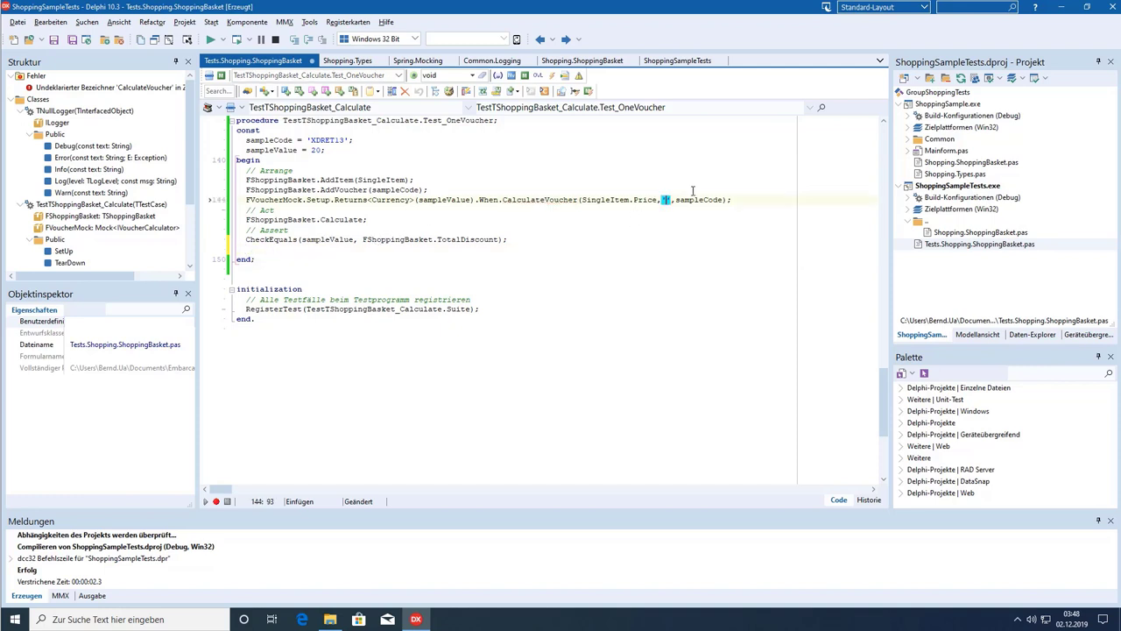
Type 'dre' as the customer id inside the CalculateVoucher quotes.
text(dre)
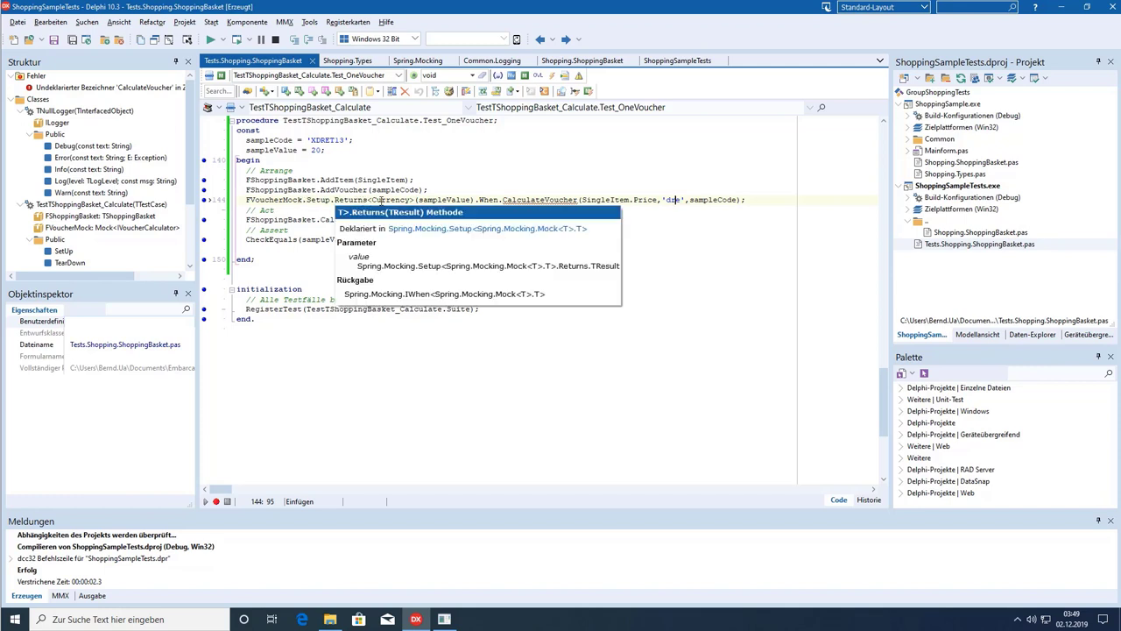
Return to the mock setup line to add the GivemeBackTen return setup.
click(613, 210)
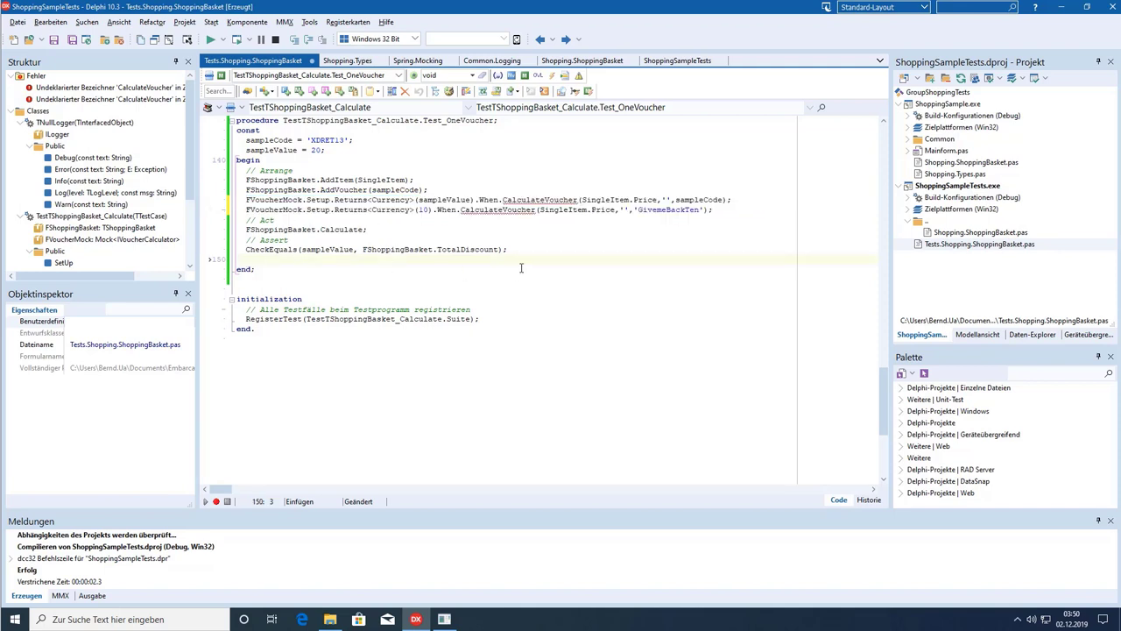
Write FVoucherMock.Received(Times.Once).CalculateVoucher(...) and select 'once' for replacement with AtLeast(6).
text(FVoucherMock)
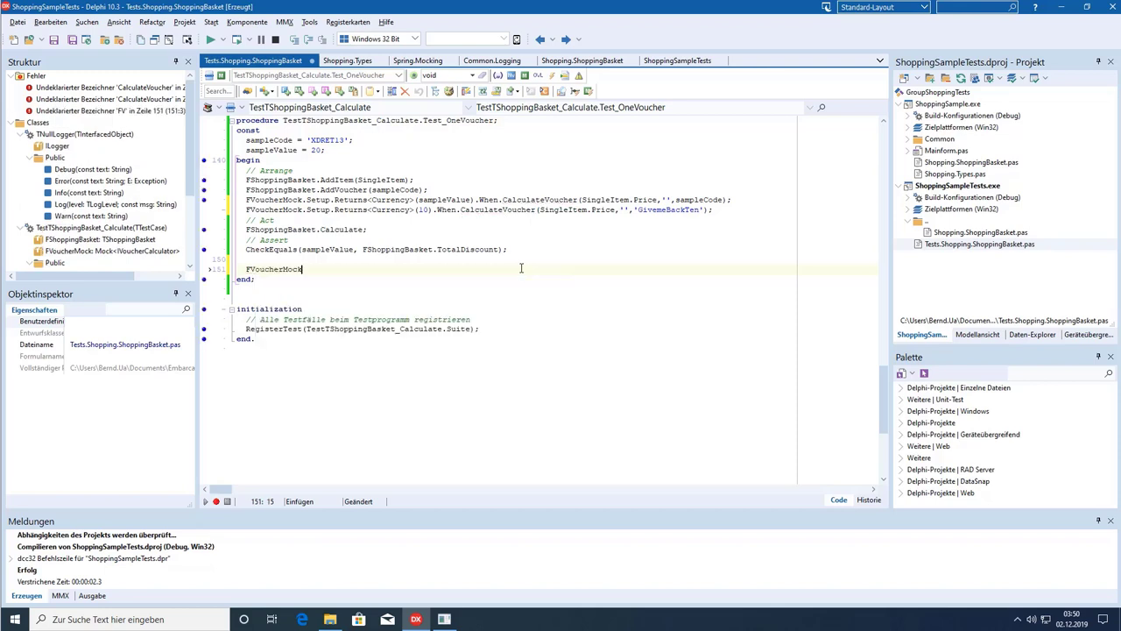
text(re)
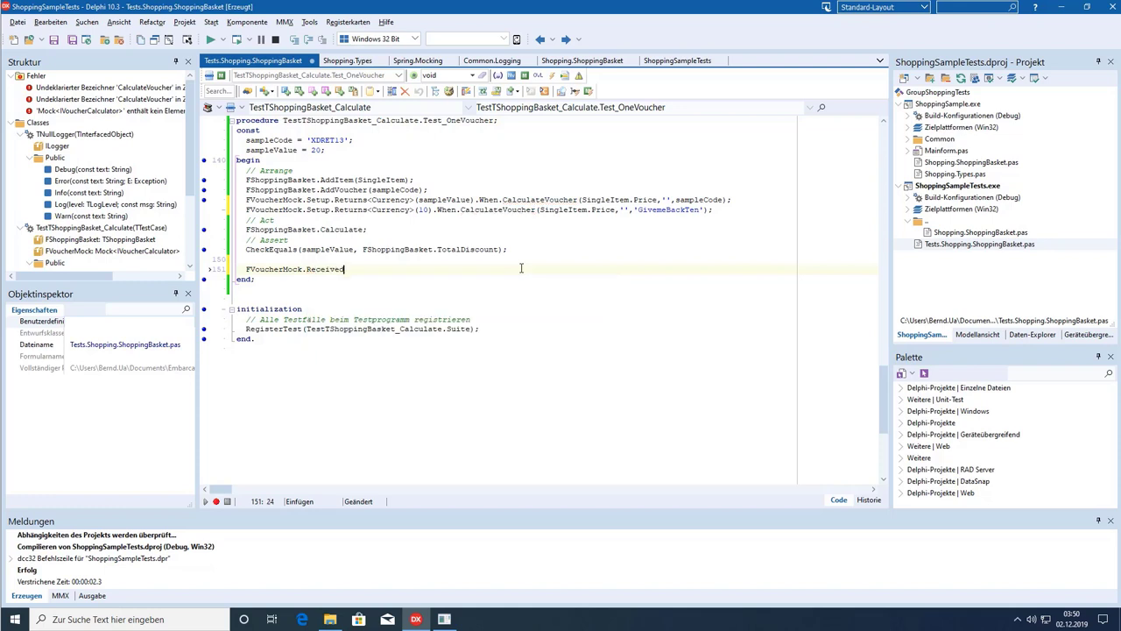
text(()
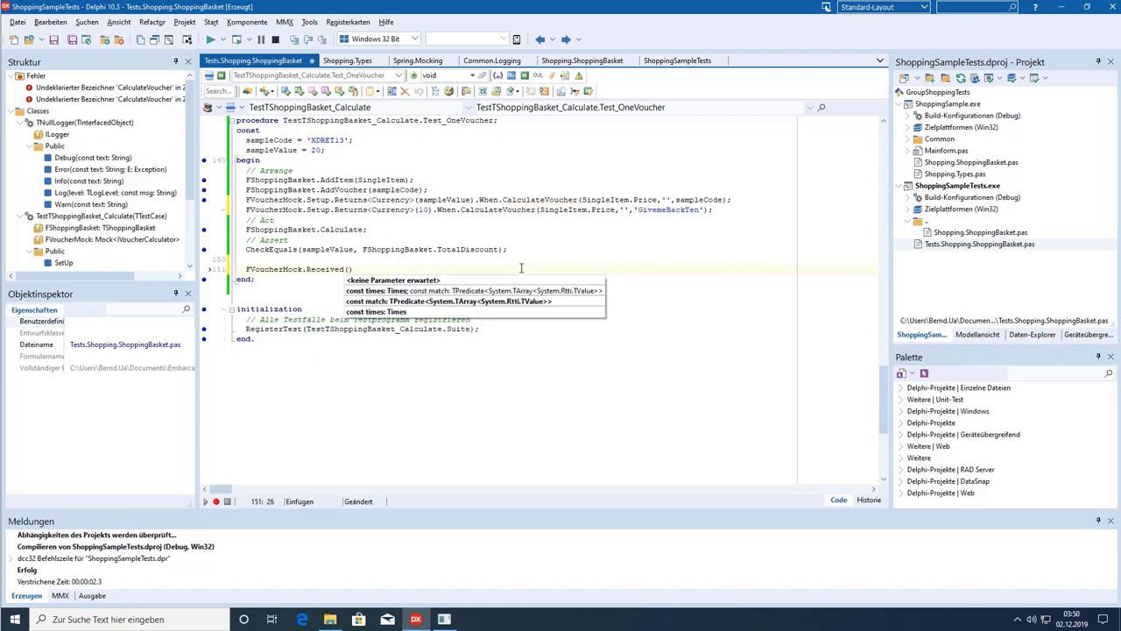
text(()
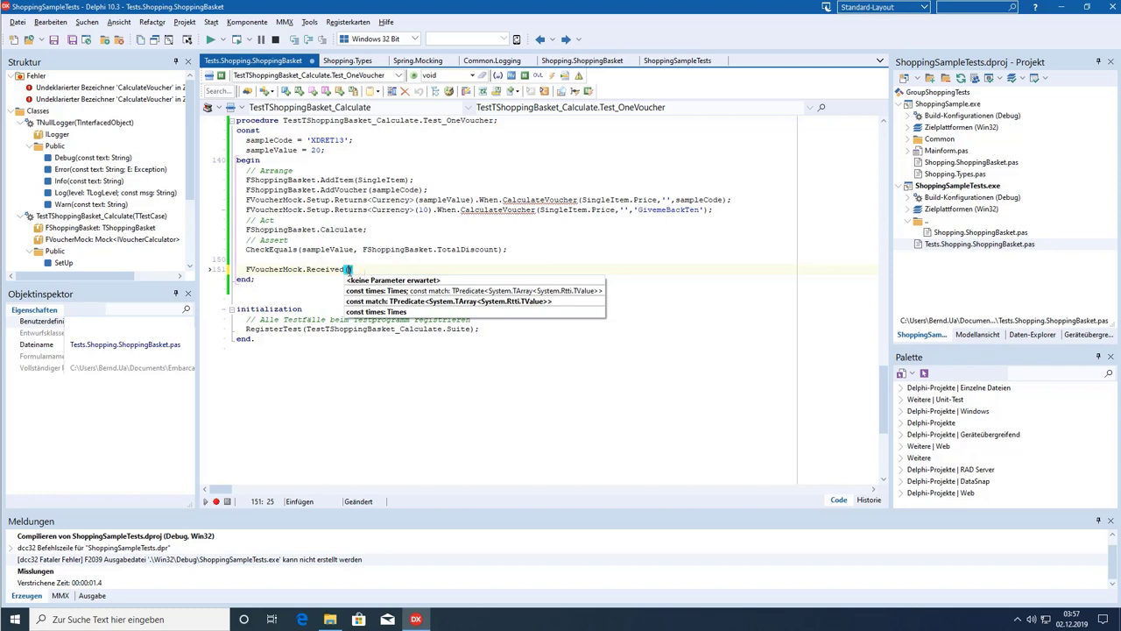
text(Times)
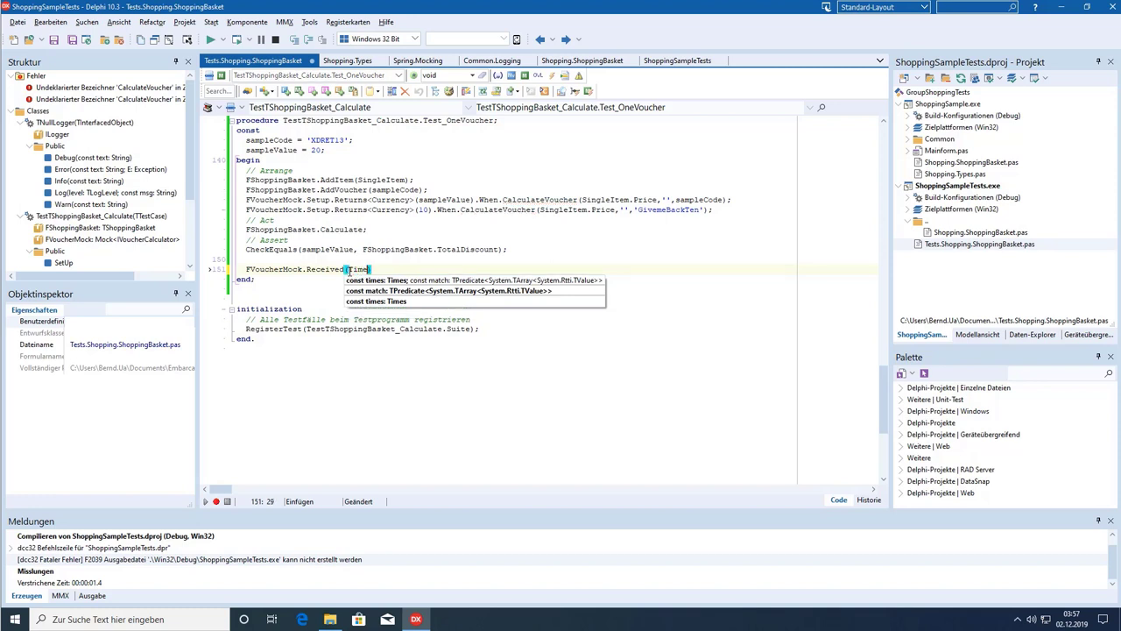
text(.once)
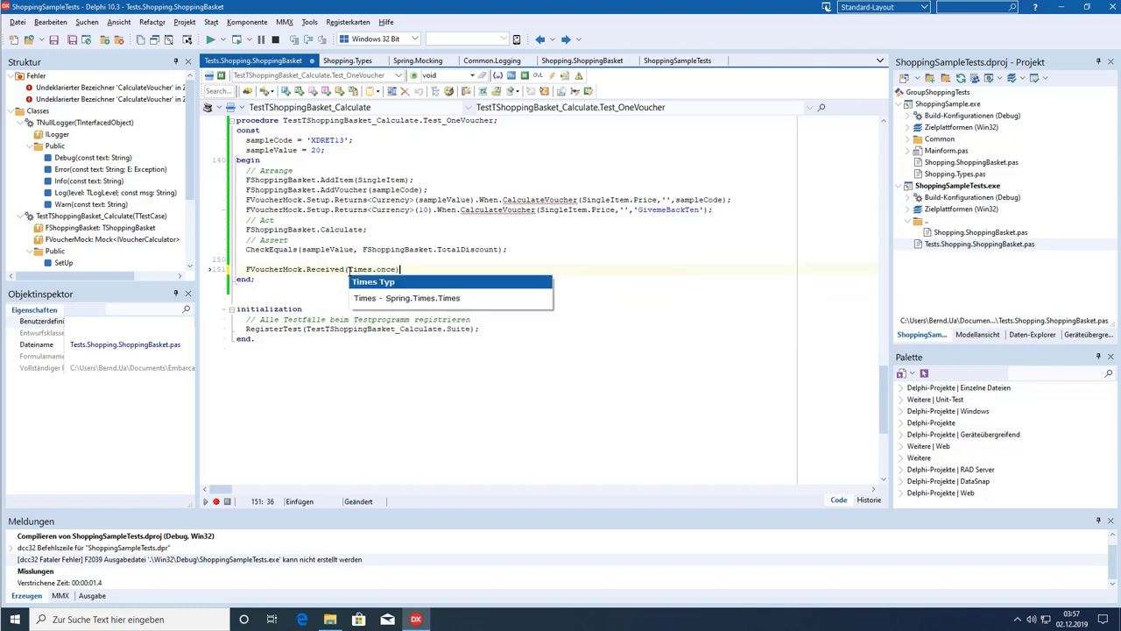
text(.c)
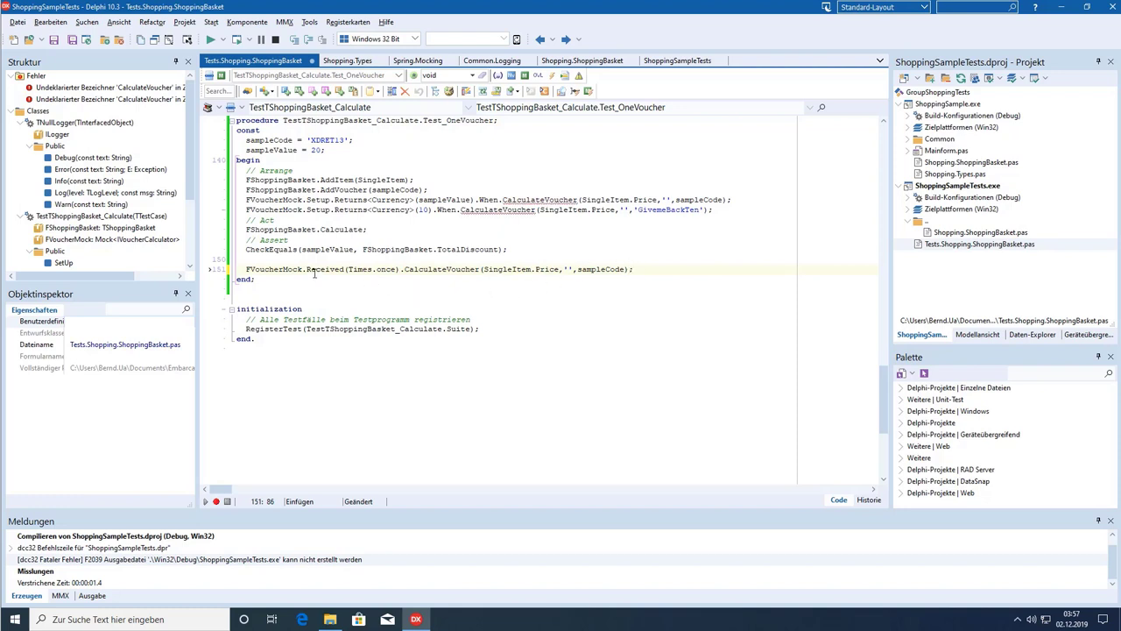
click(239, 268)
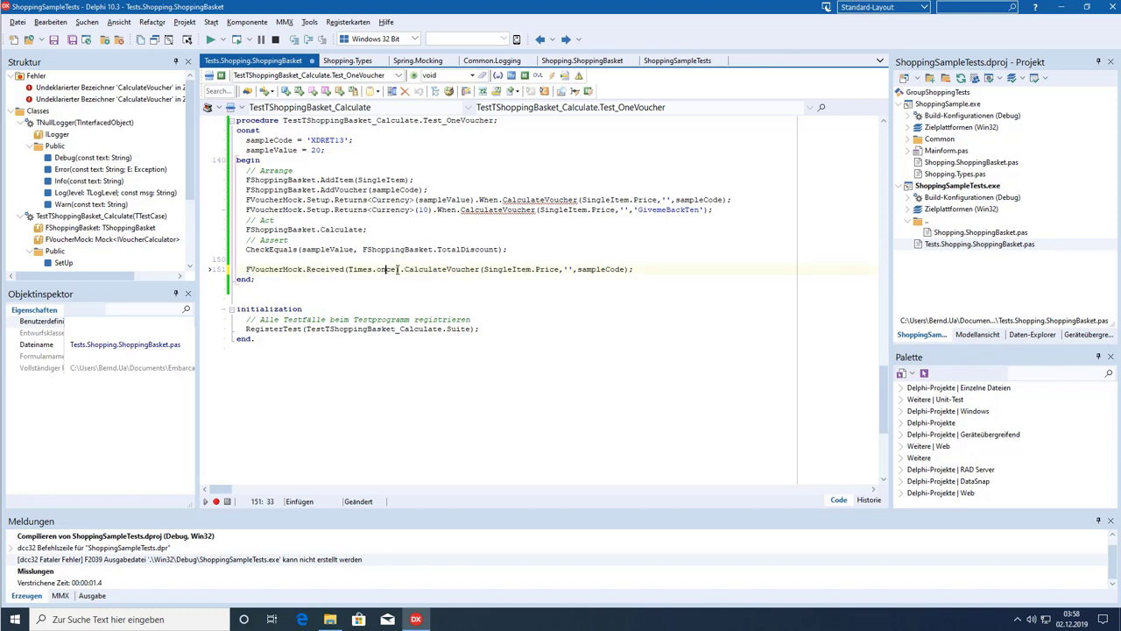
double_click(385, 269)
text(AtLeast(6))
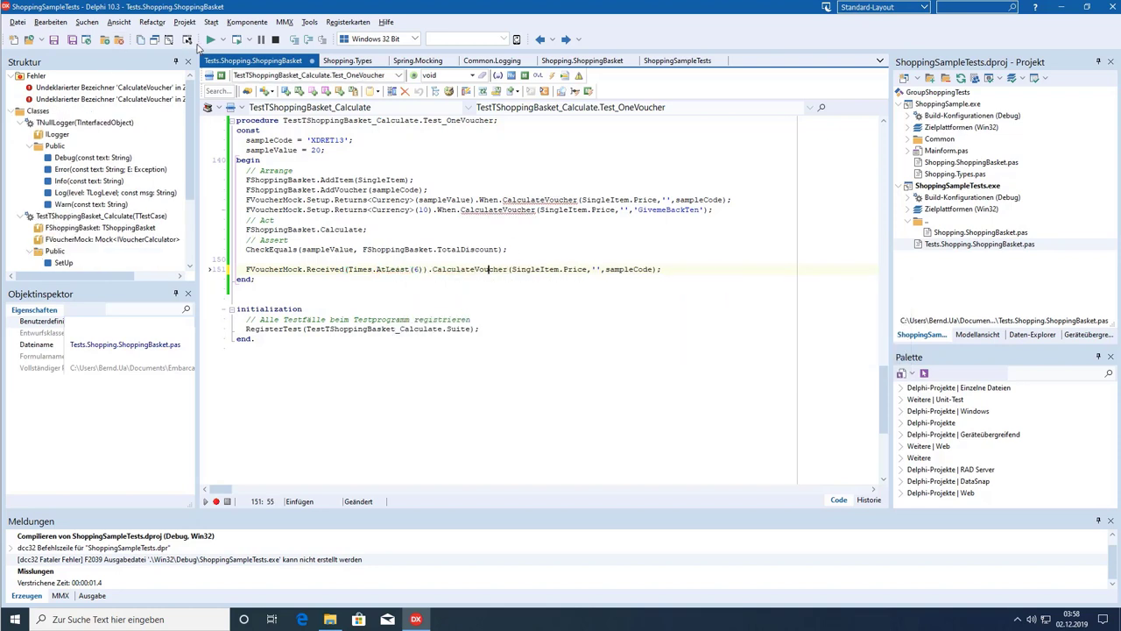
Run the tests, inspect Test_OneVoucher's at-least-6-calls failure, and close the runner.
click(210, 38)
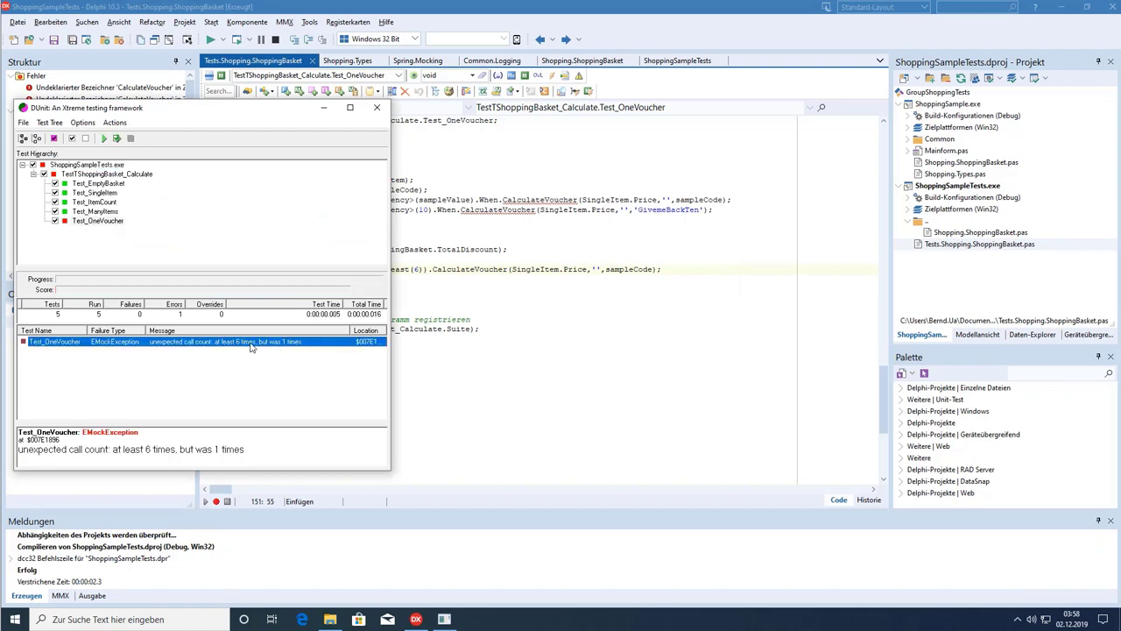
click(346, 60)
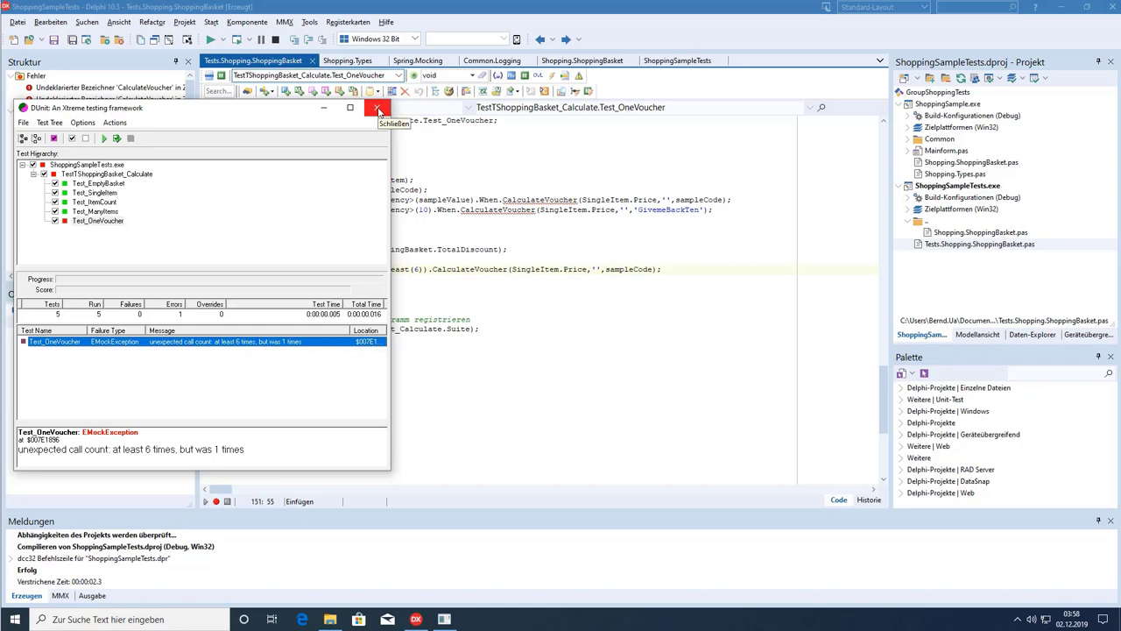
click(378, 107)
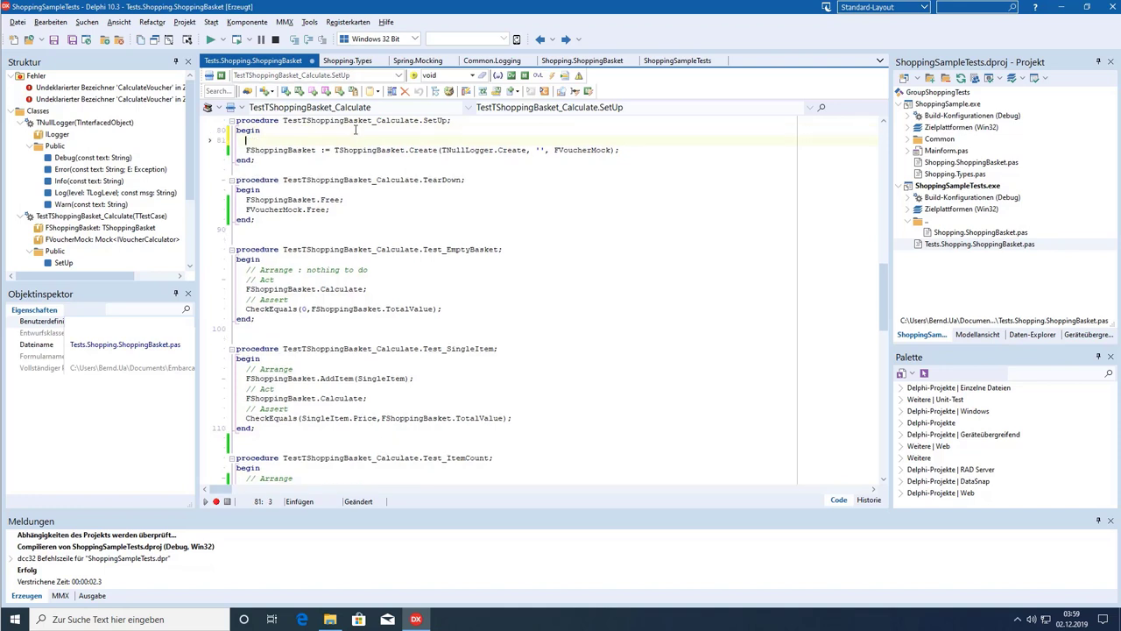
Type FVoucherMock := Mock<IVoucherCalculator>.Create(TMockBehavior.Strict); in SetUp.
text(FVoucherMock :=)
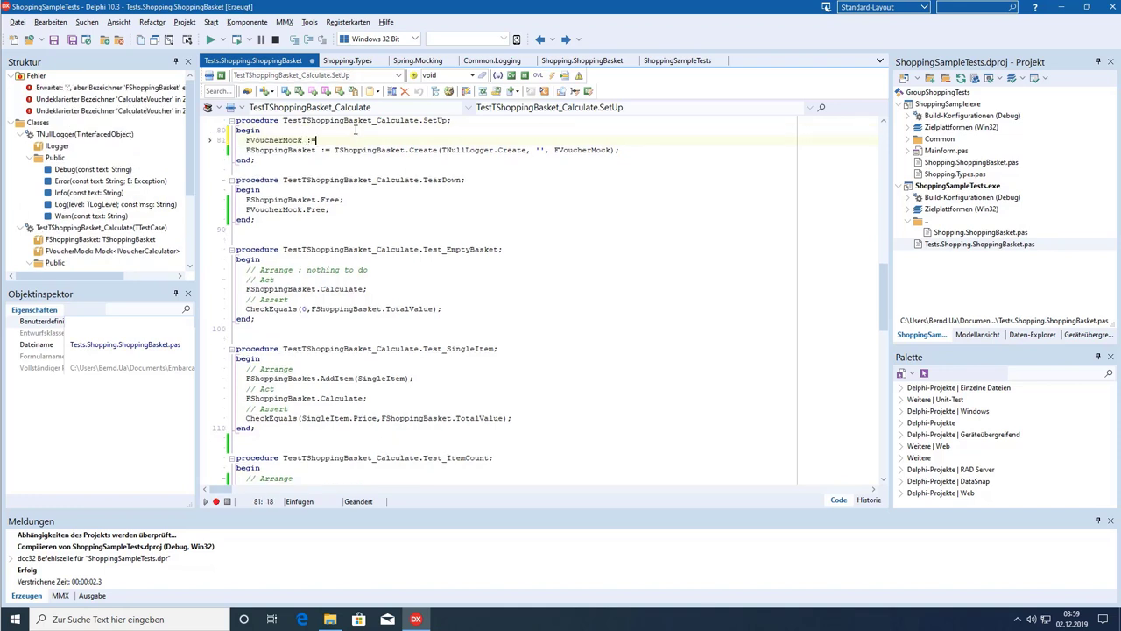
text([)
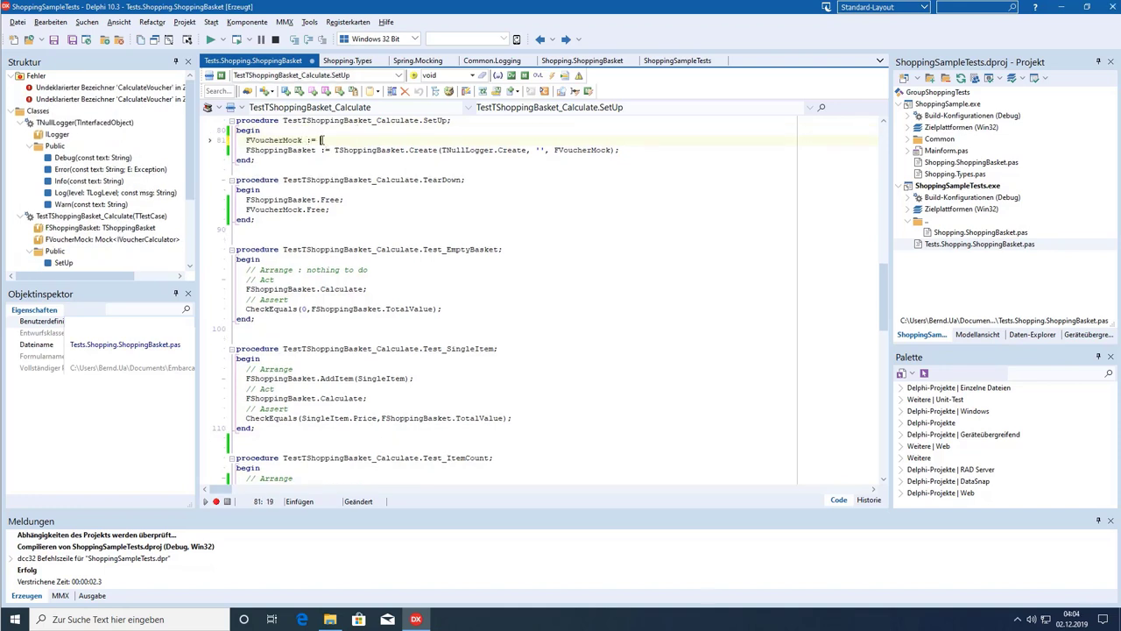
text(Mock<IVoucherCalculator>)
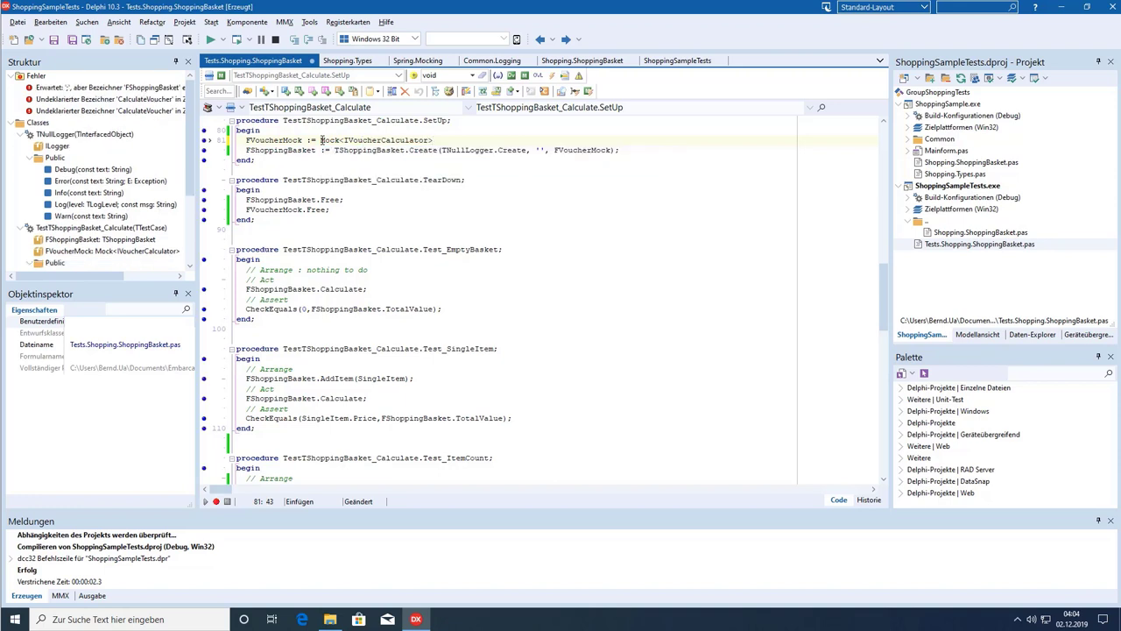
text(.cre)
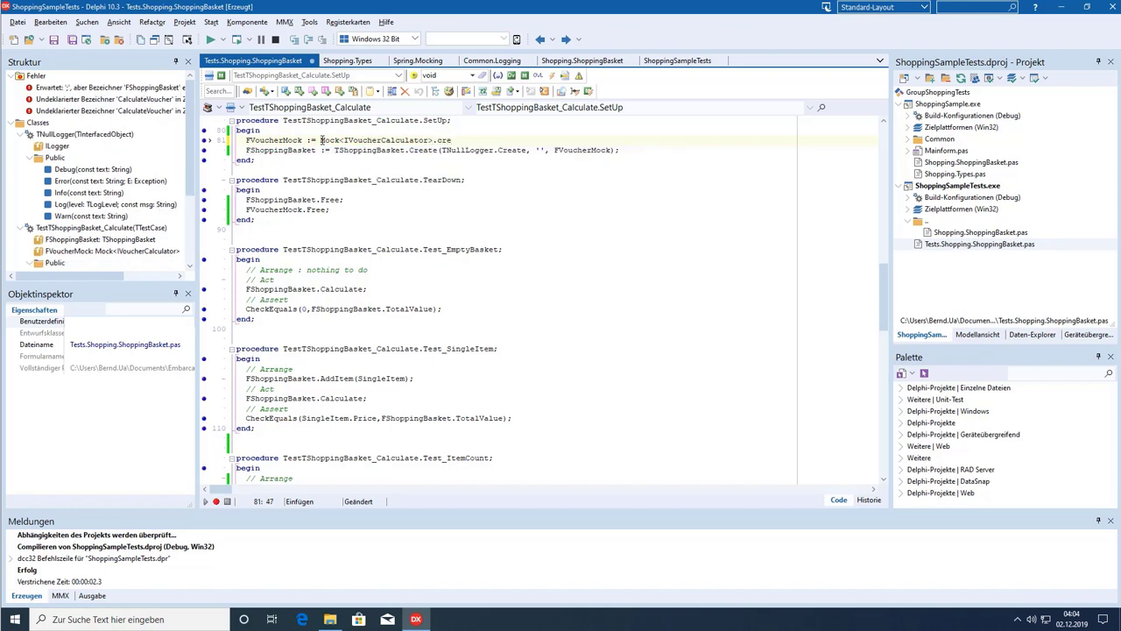
text(()
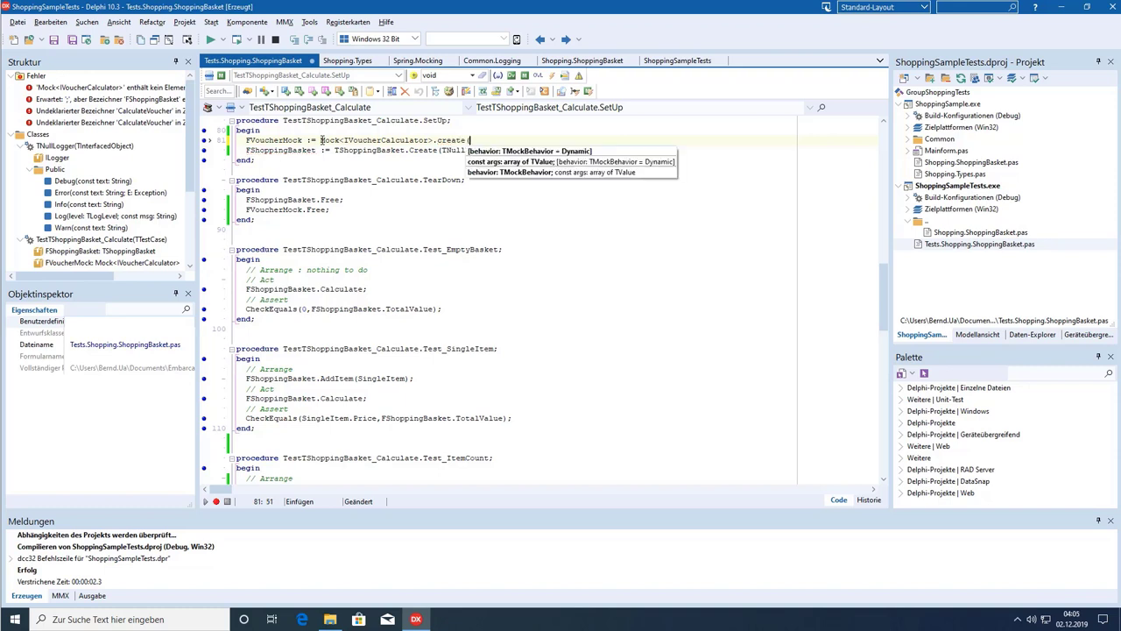
text(T)
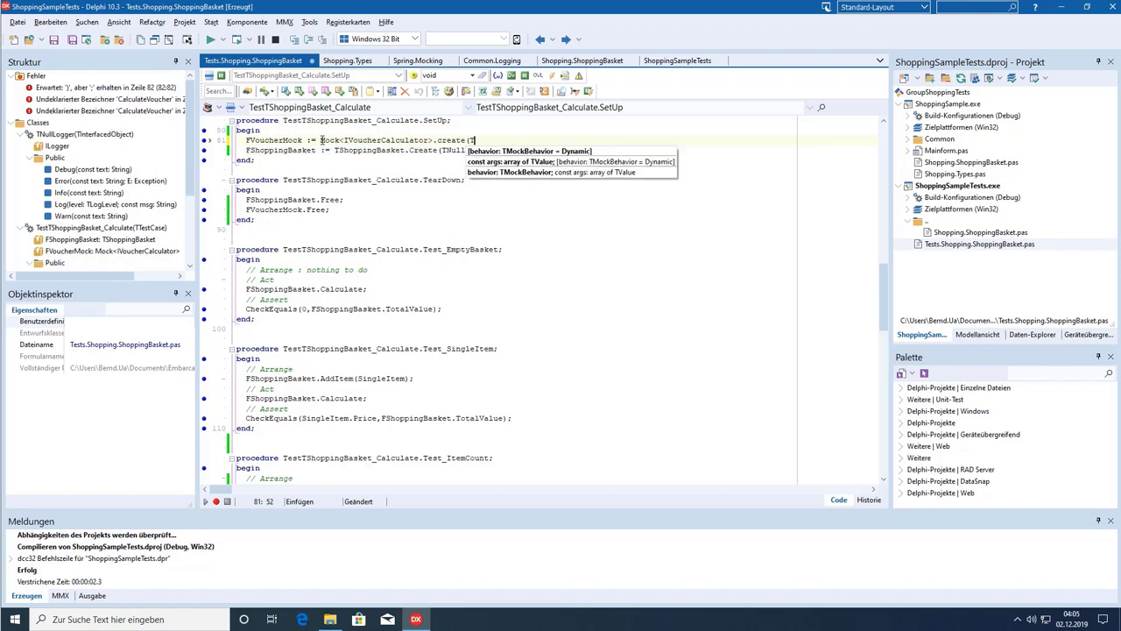
text(MockBehavior.Strict);)
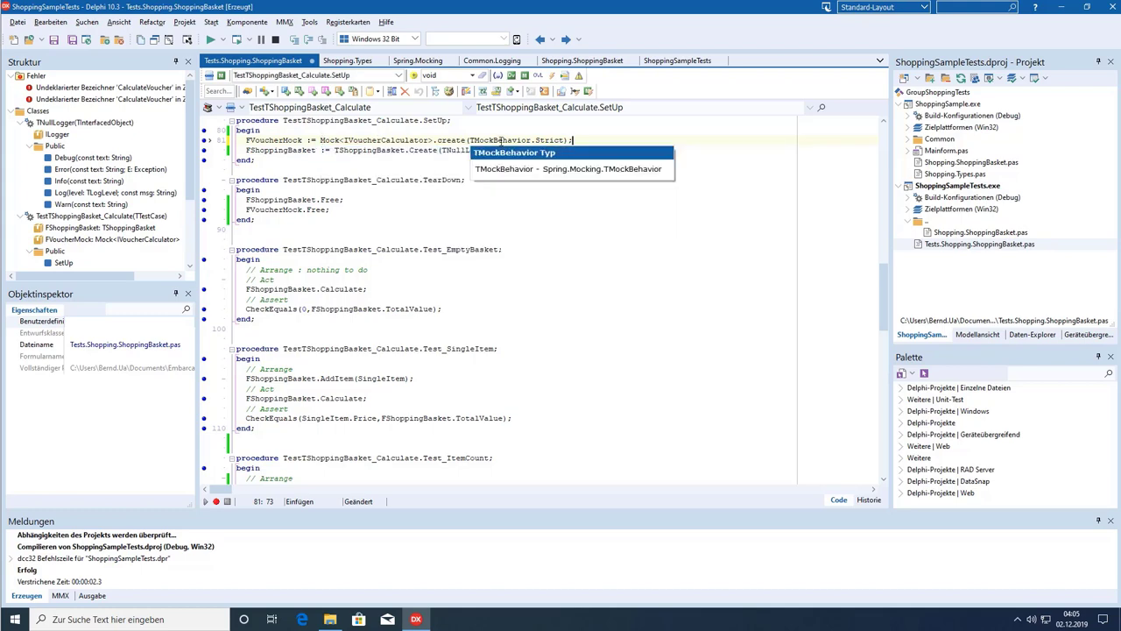
scroll(down, 3)
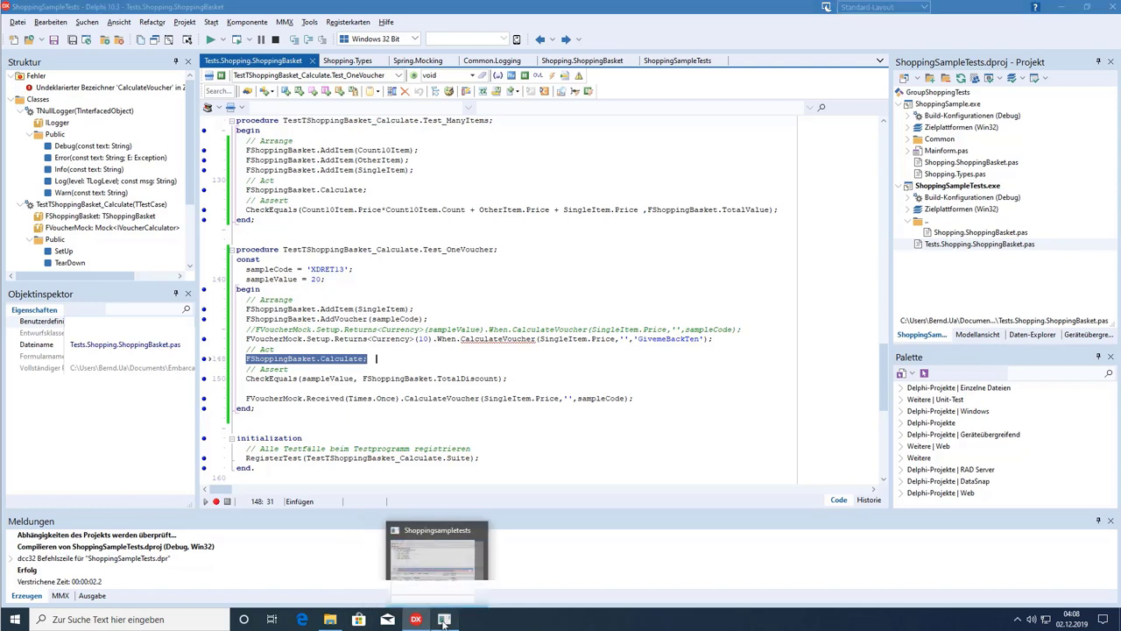
Bring the DUnit results window showing the unexpected-call error to the front.
click(444, 619)
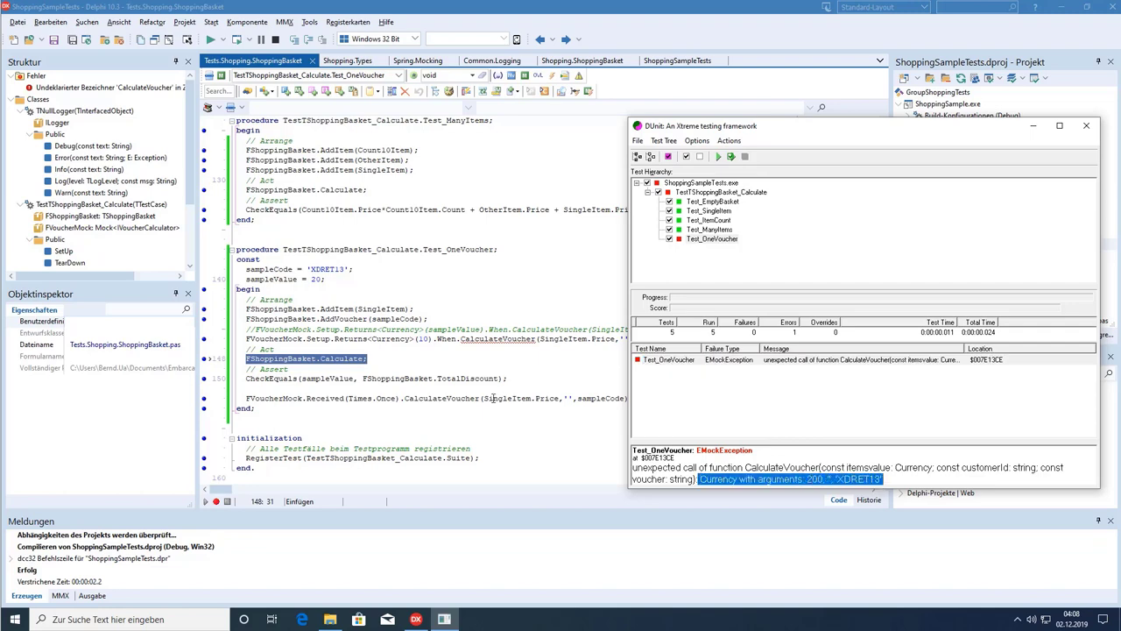
mouse_move(438, 378)
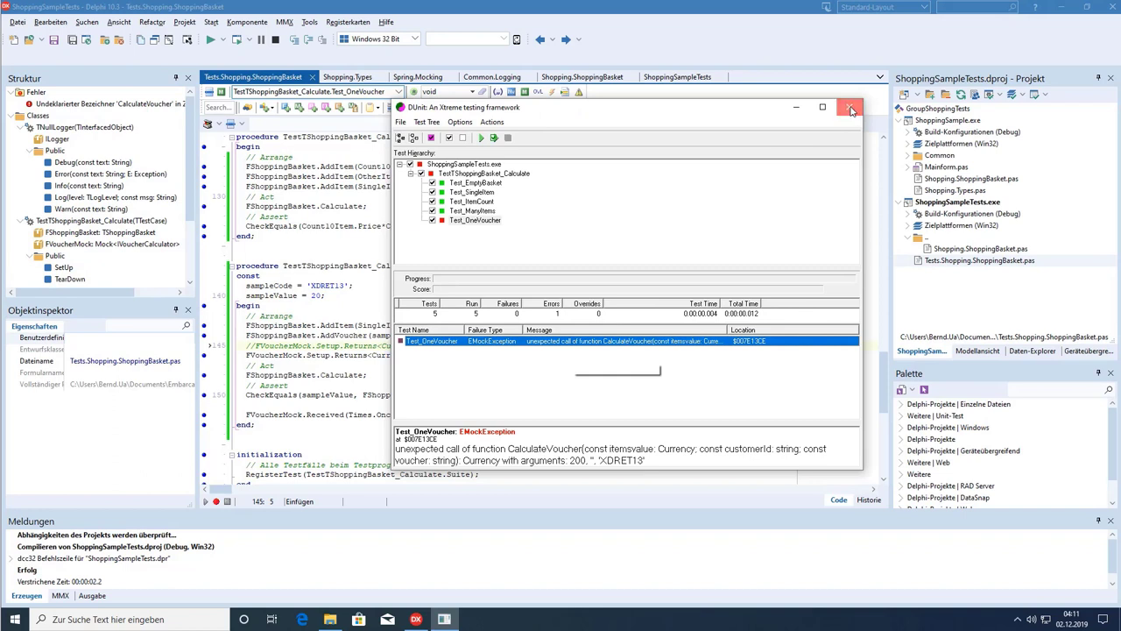
Close the DUnit runner and begin a new FVoucherMock. statement in Arrange.
click(849, 107)
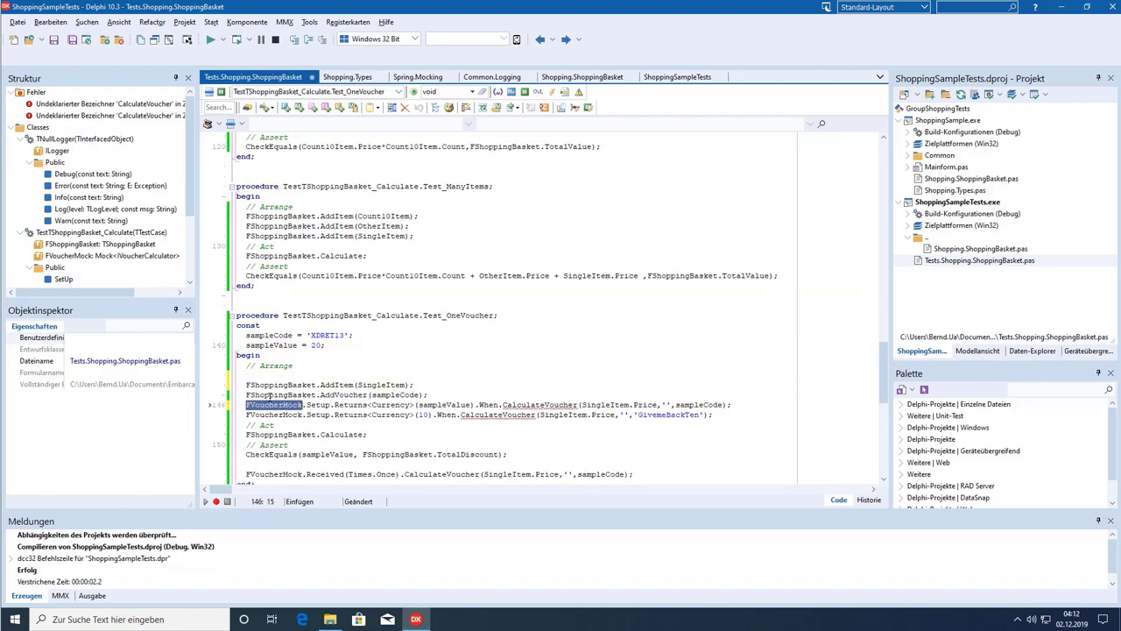
text(FVoucherMock)
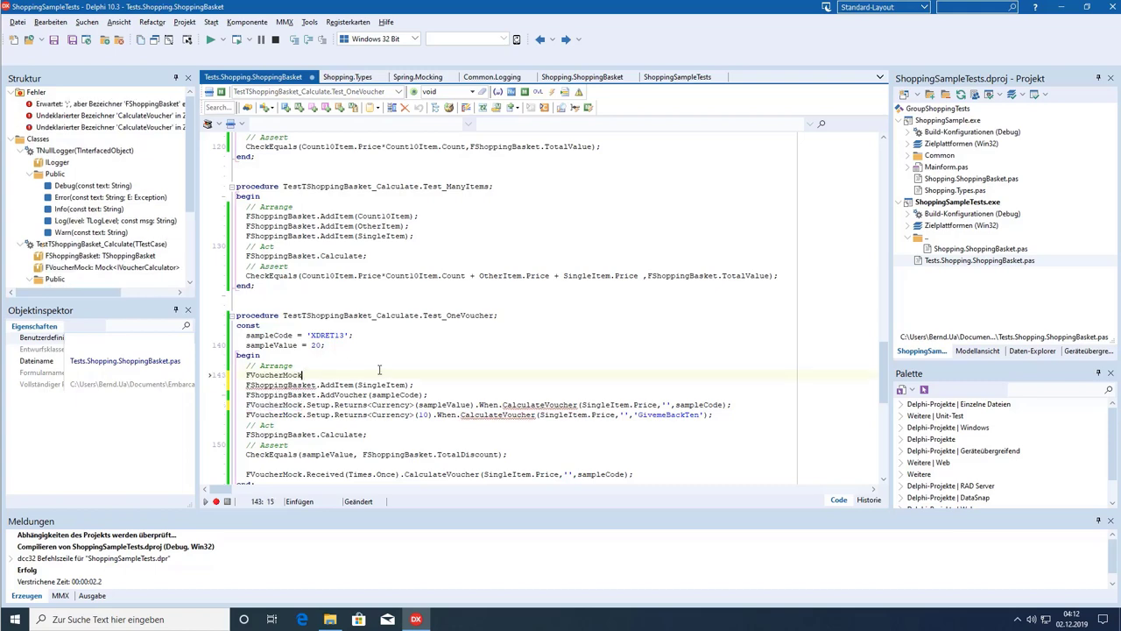
text(.)
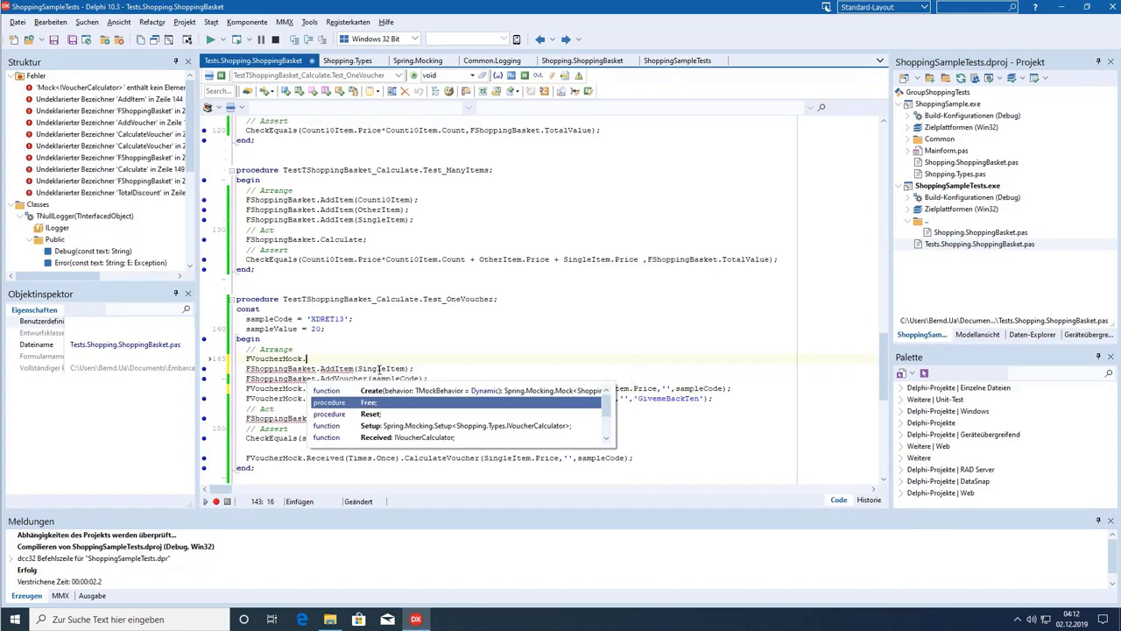